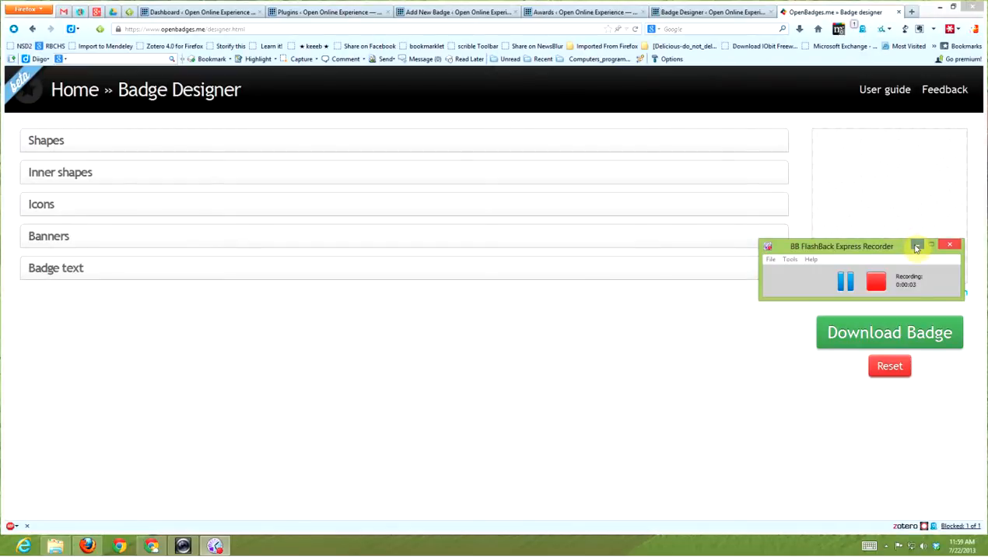
Switch back to the Badge Designer page under Media in the WordPress admin.
left_click(918, 246)
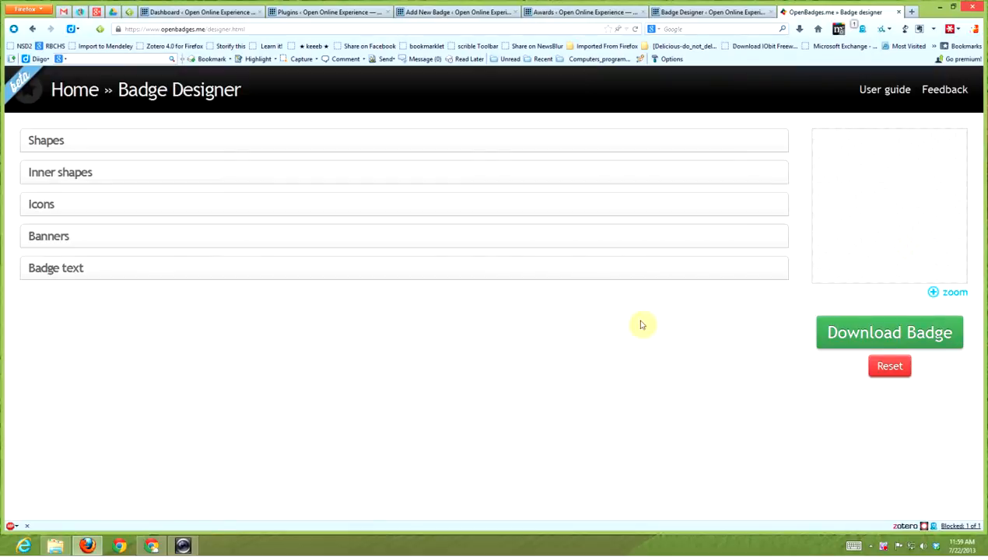
mouse_move(682, 339)
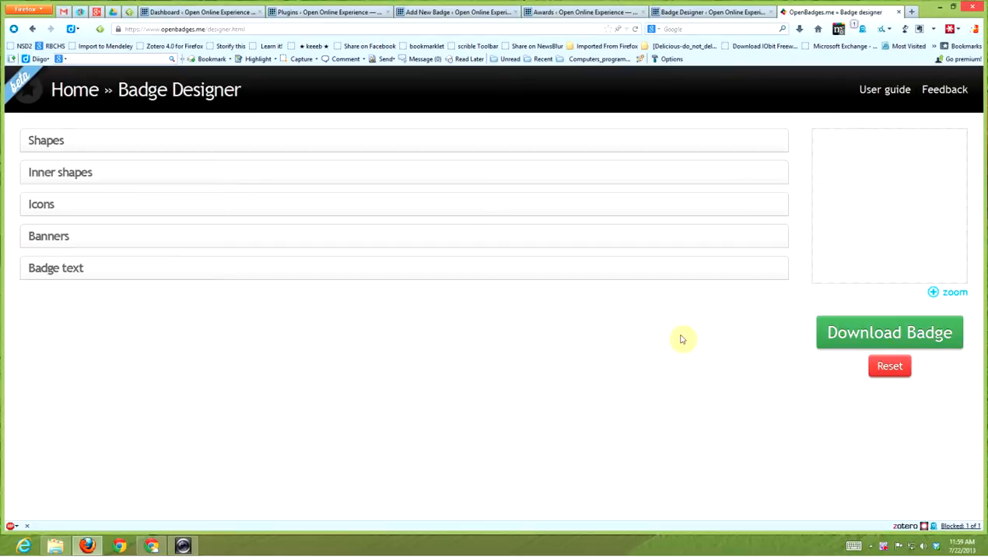
left_click(200, 13)
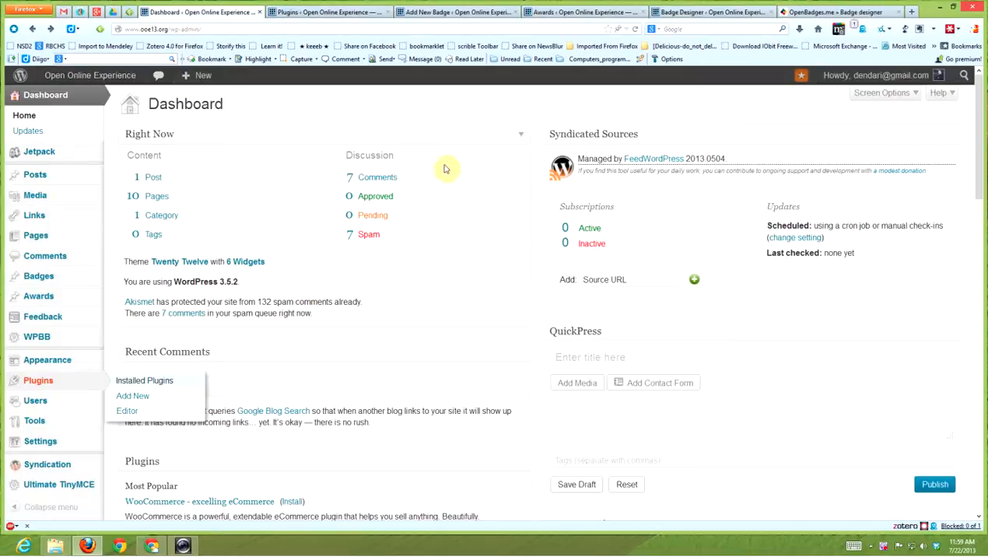
mouse_move(428, 165)
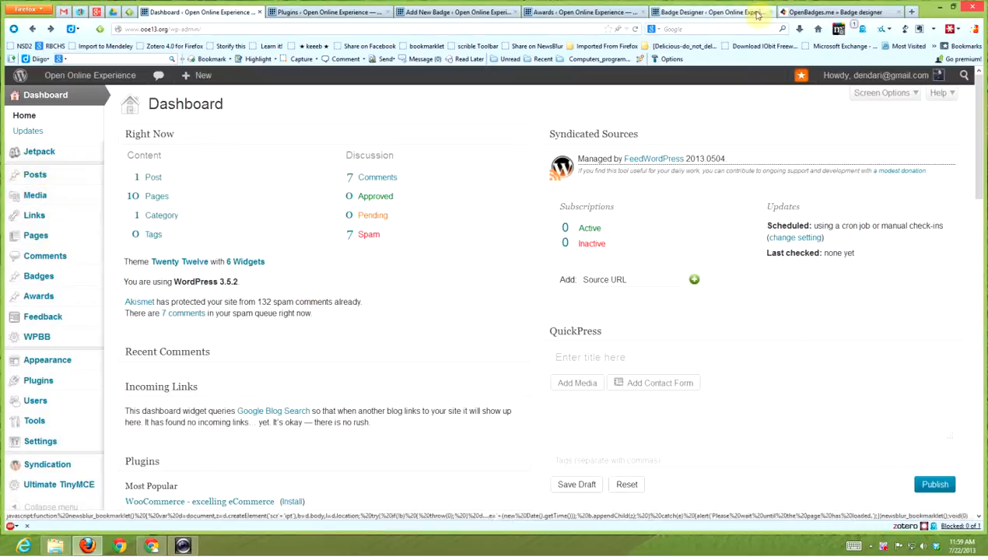
left_click(708, 13)
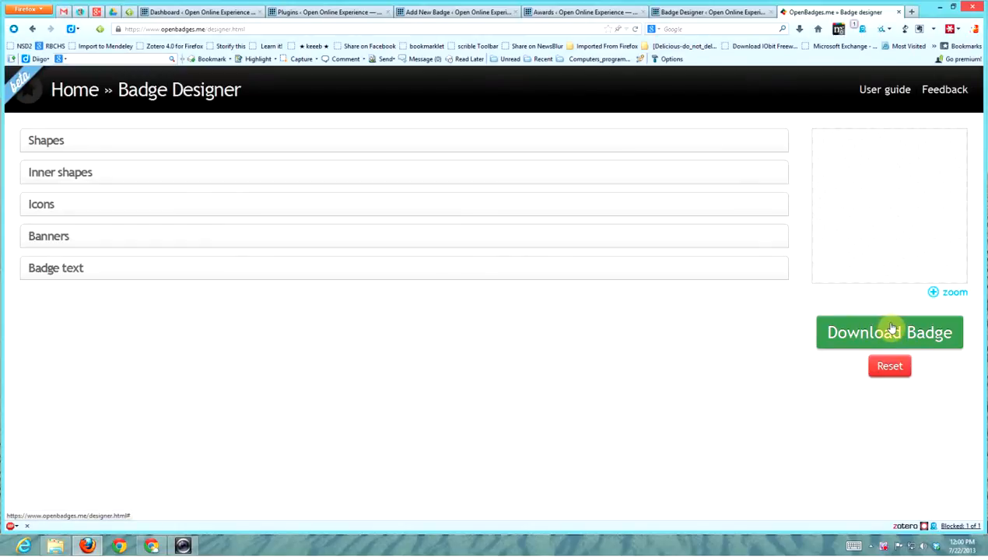
mouse_move(729, 12)
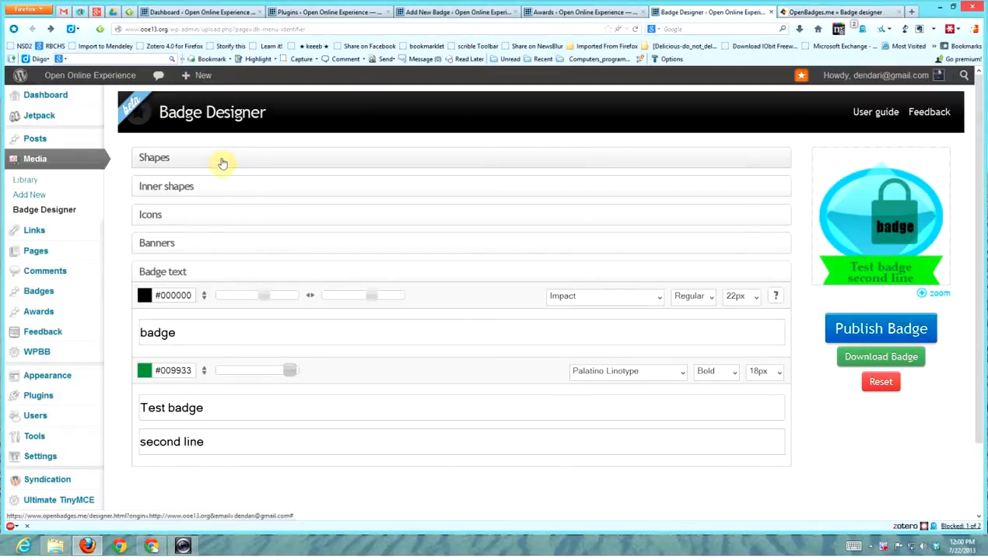
Expand the Shapes, Inner shapes and Icons panels of the badge design.
left_click(153, 158)
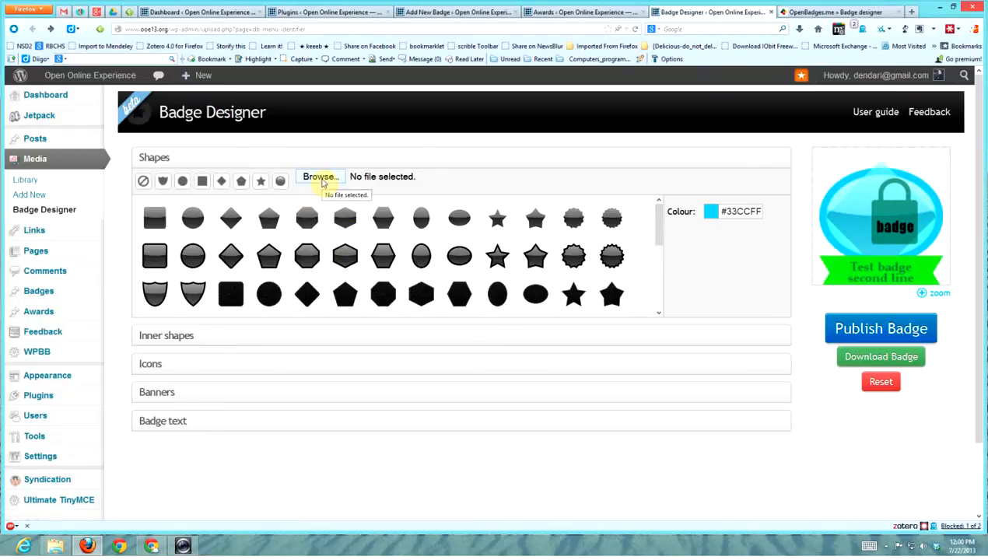
left_click(165, 187)
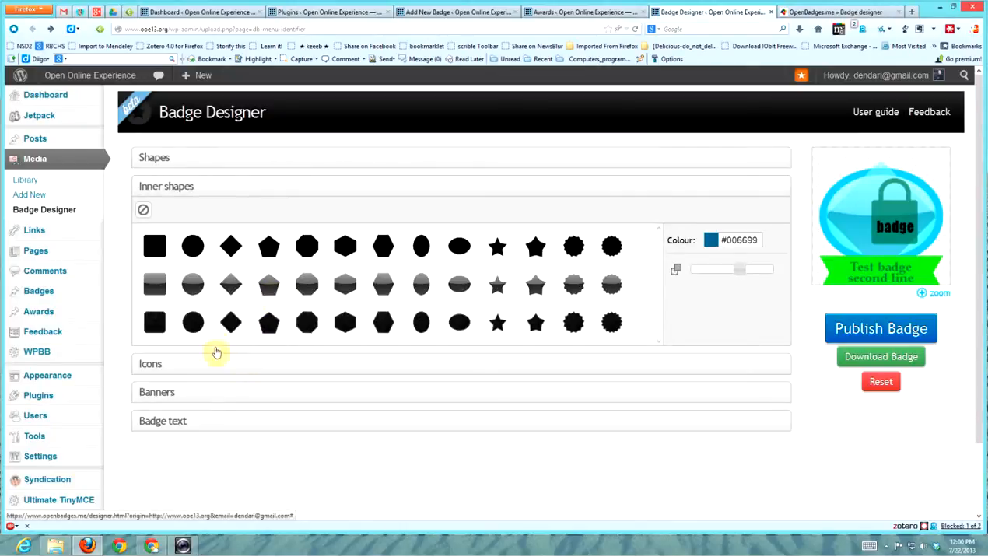
left_click(738, 240)
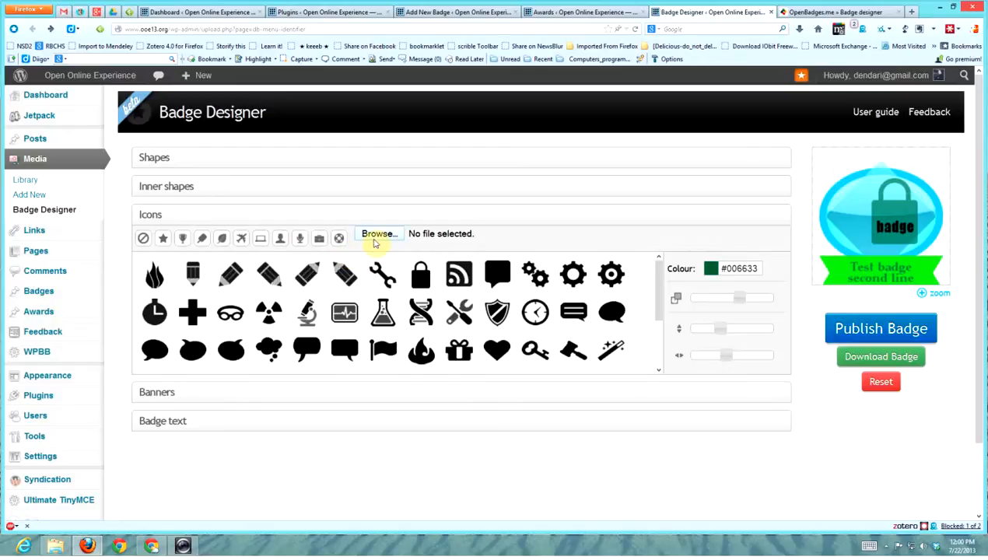
mouse_move(372, 287)
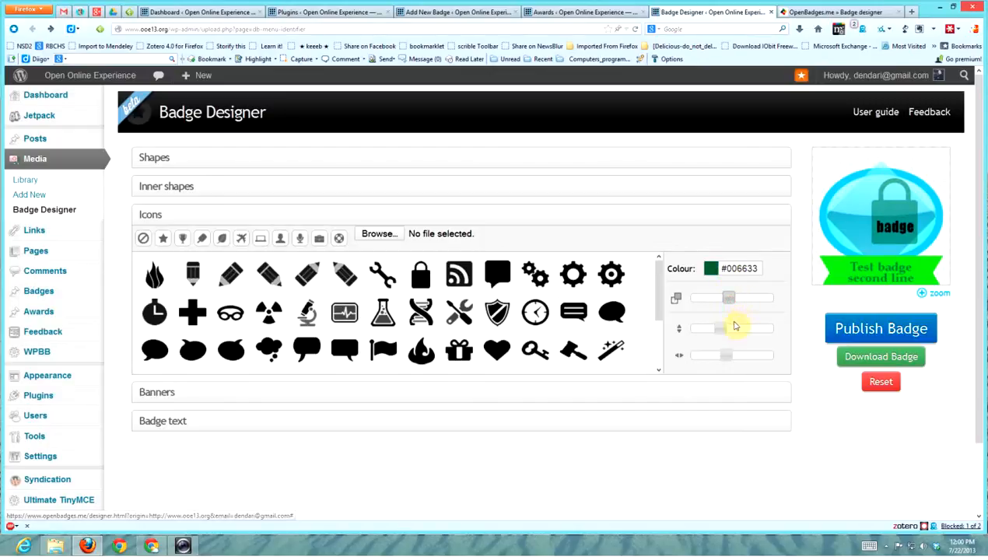
Enlarge the padlock icon using the icon size slider.
left_click_drag(729, 327, 739, 326)
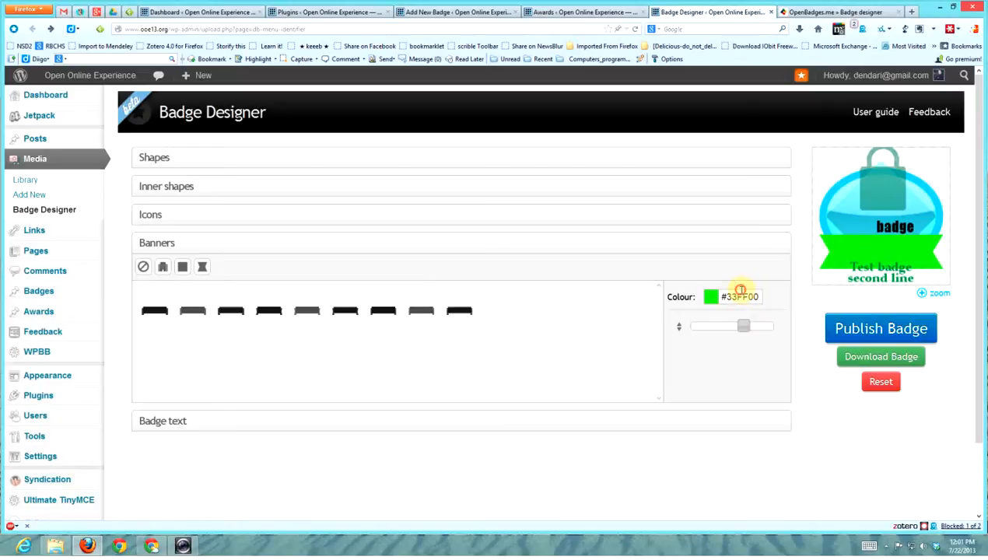
Check the banner colour choices, then show the Badge text settings.
left_click(709, 296)
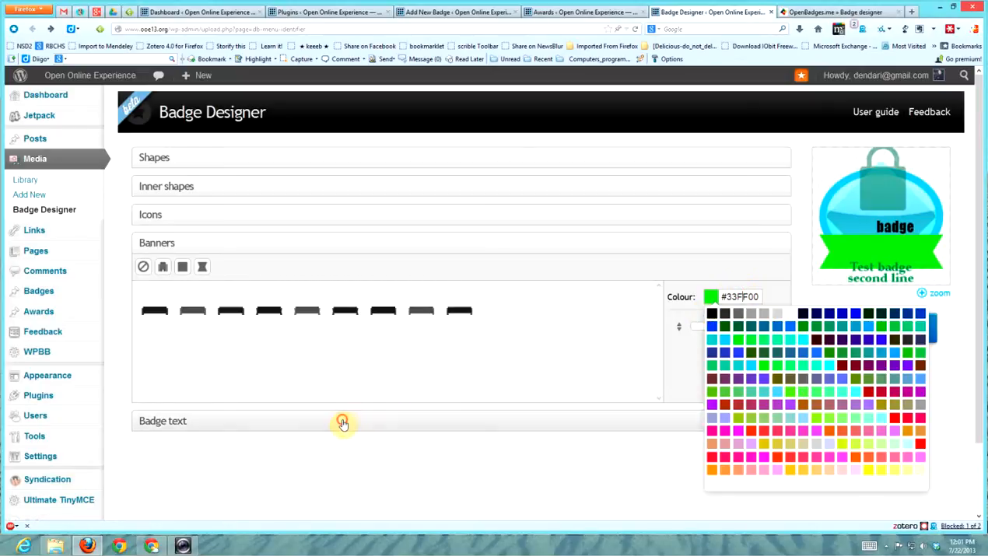
left_click(343, 423)
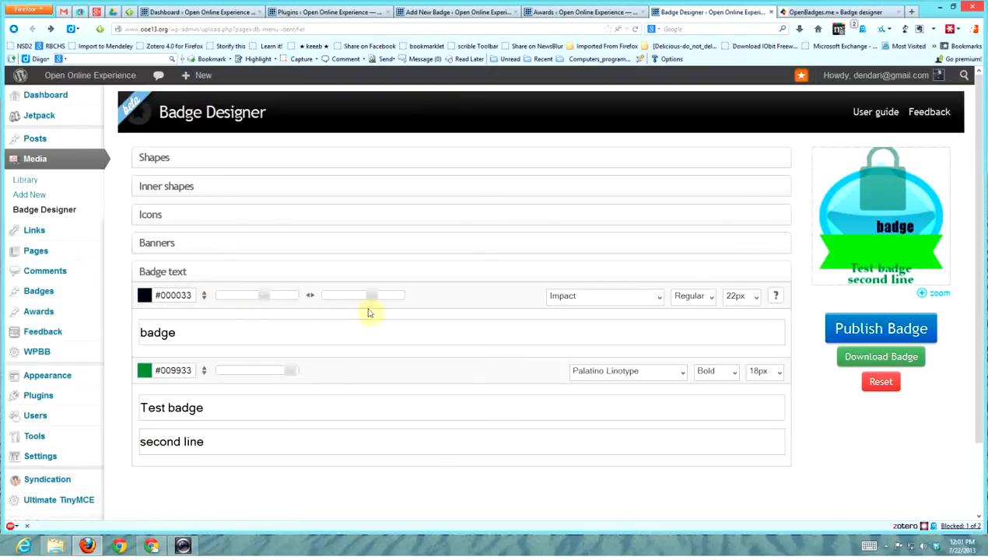
mouse_move(205, 271)
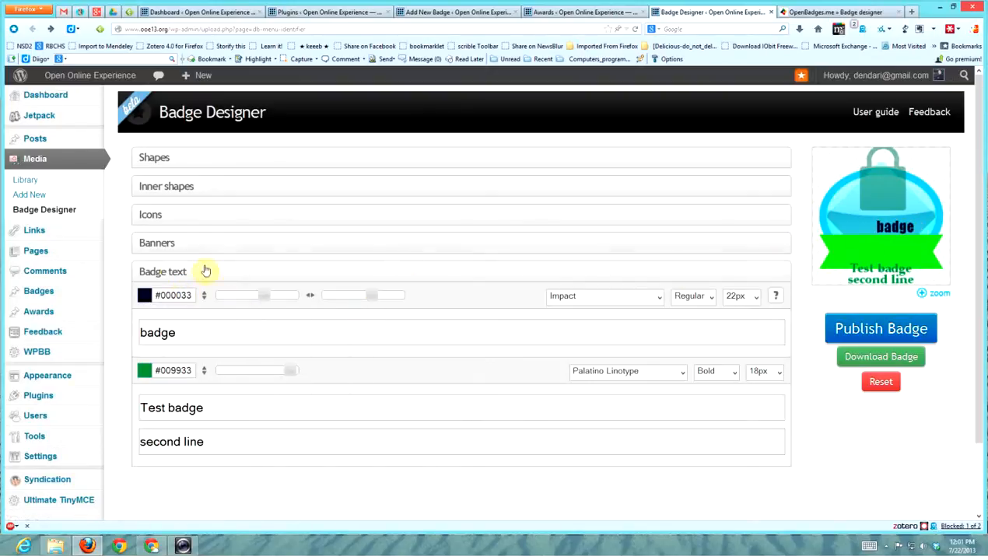
Colour the word badge purple (#6600FF) and the Test badge lines bright green (#33FF33).
left_click(147, 296)
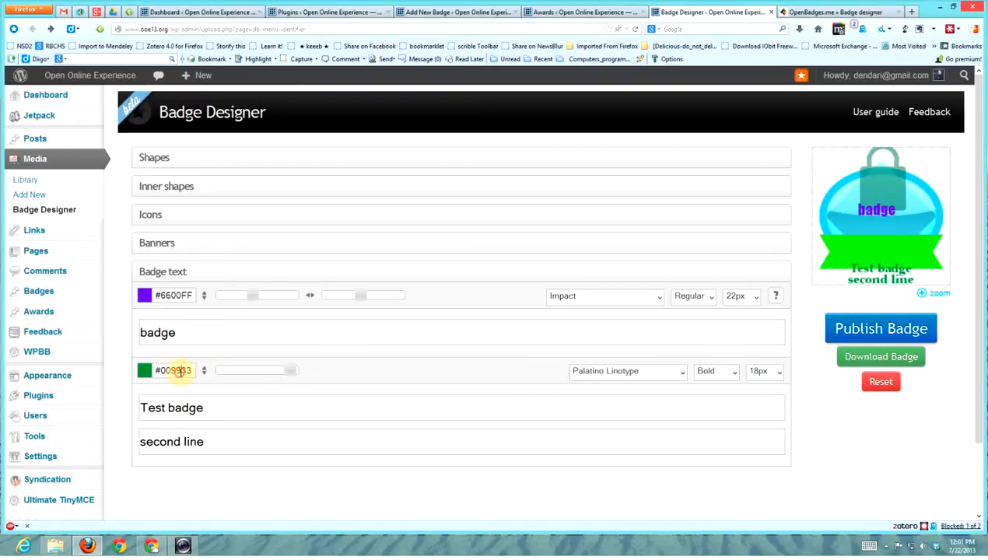
left_click(147, 370)
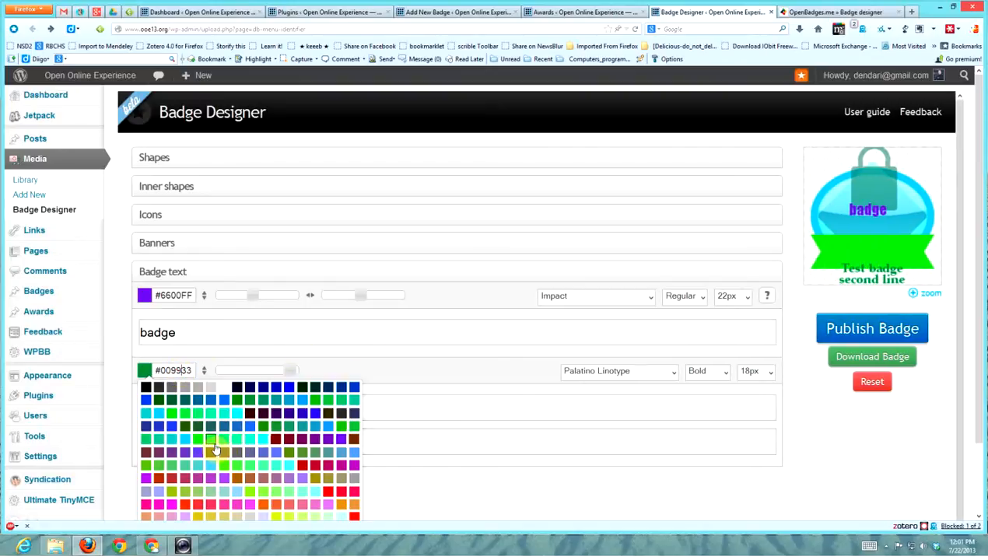
left_click(212, 439)
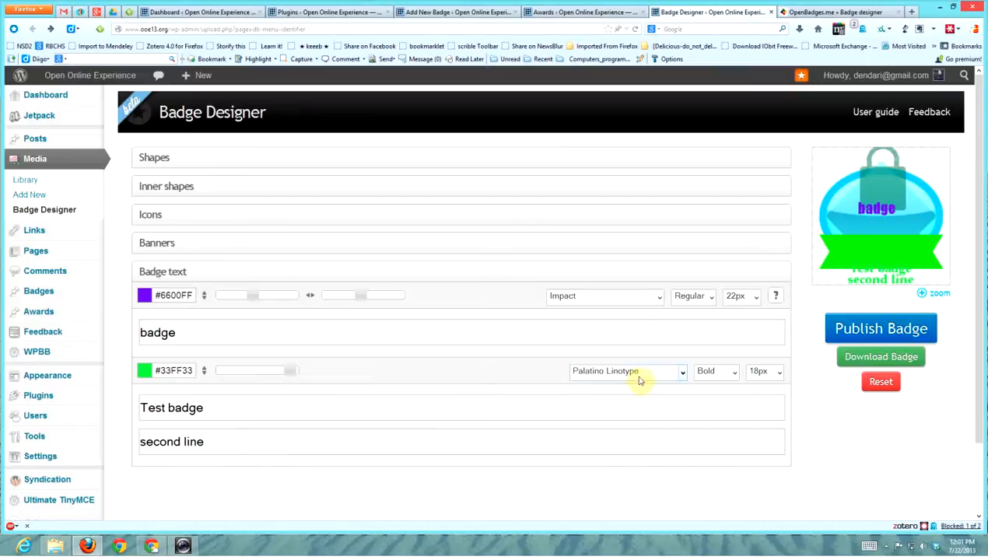
mouse_move(881, 329)
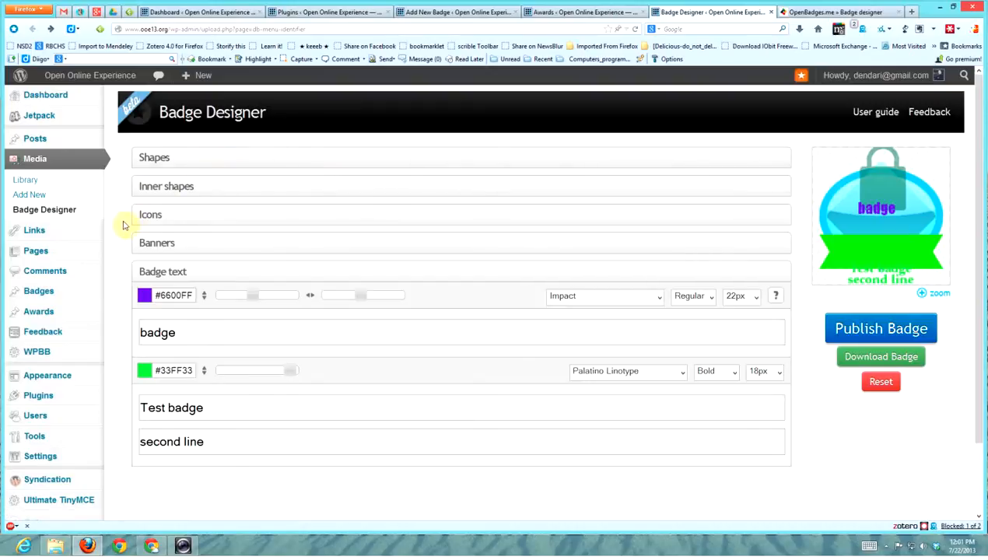
mouse_move(181, 174)
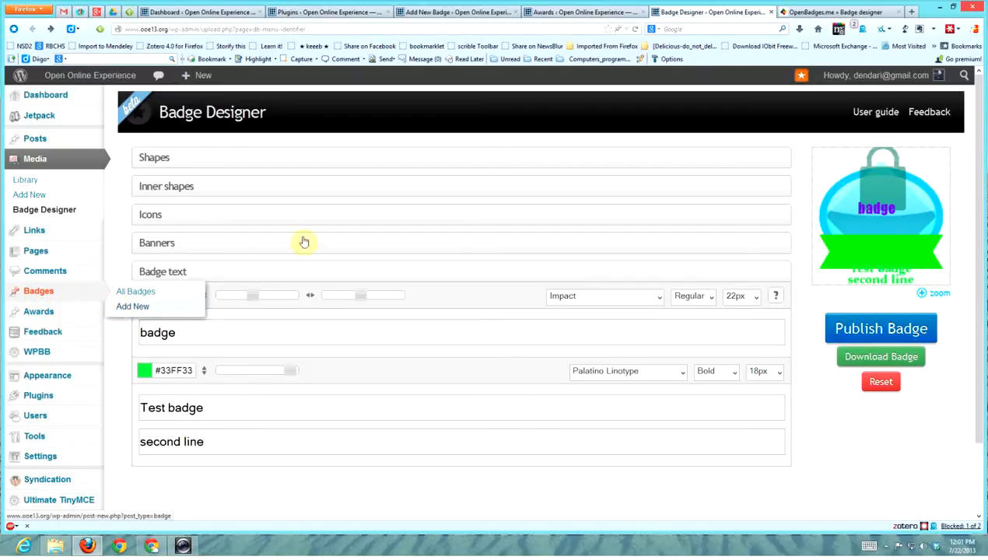
Create a badge post titled 'name of badge' with criteria text and version 1.01.
left_click(132, 305)
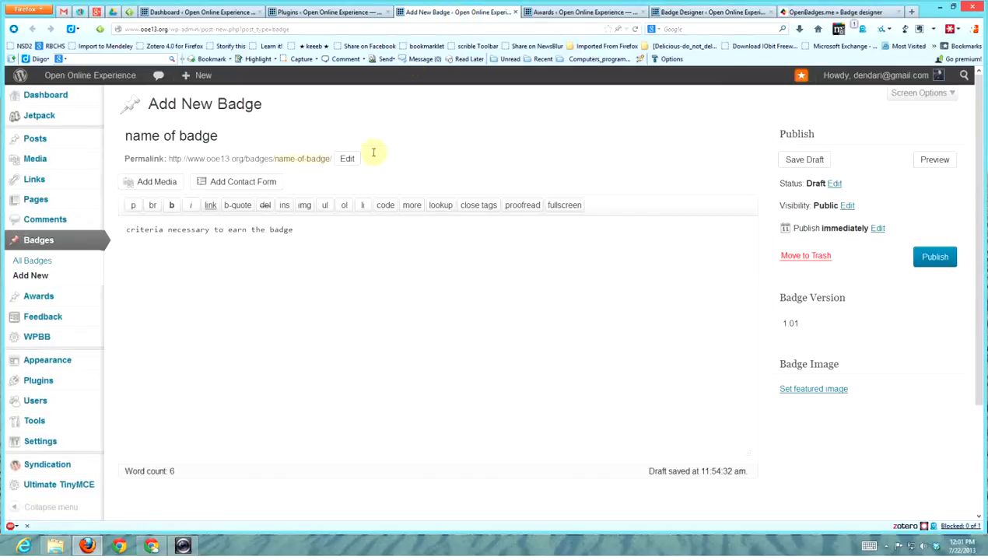
left_click(240, 134)
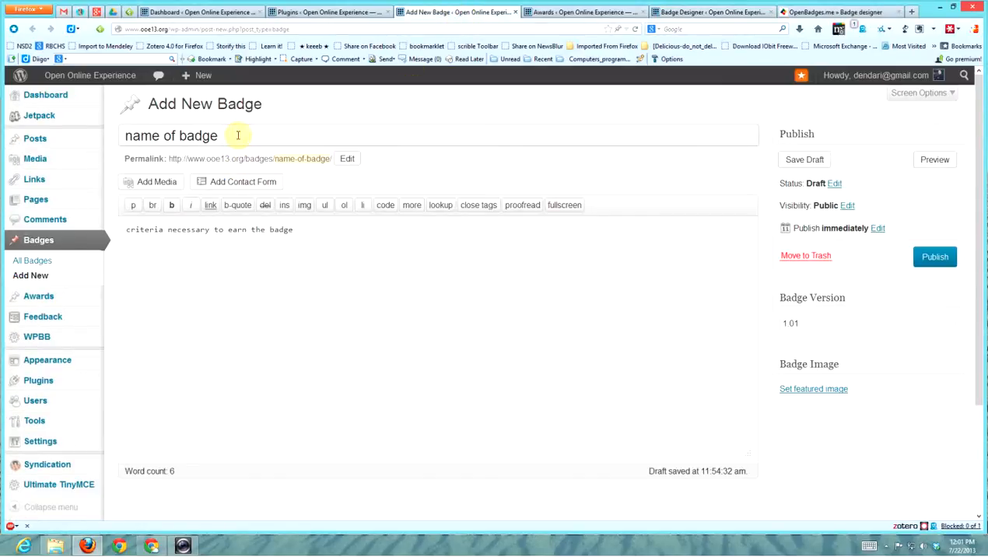
mouse_move(319, 138)
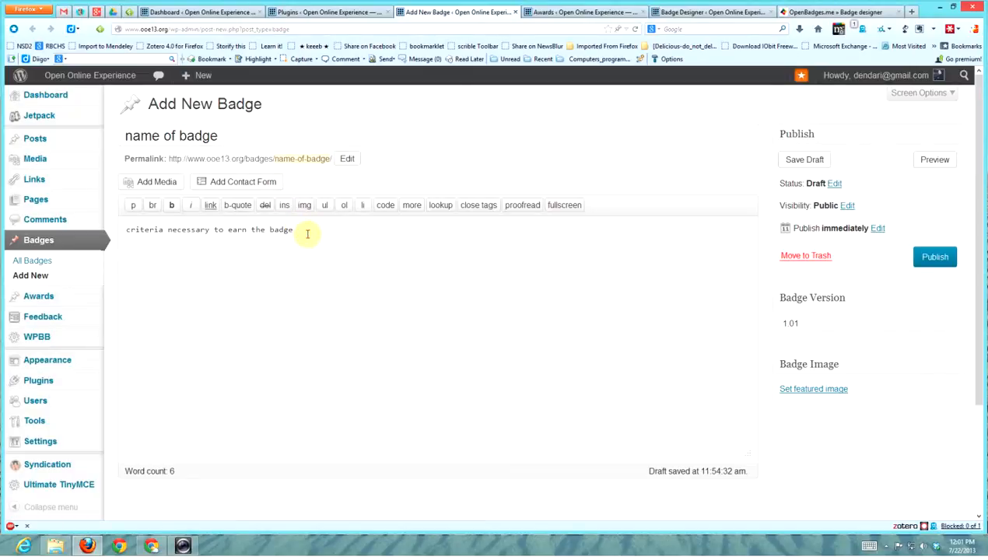
mouse_move(246, 246)
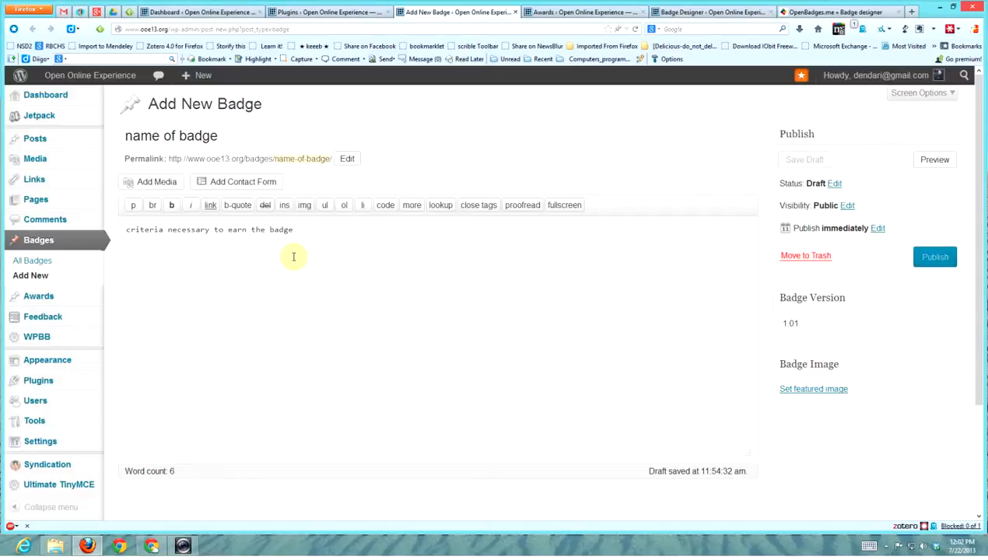
left_click(838, 324)
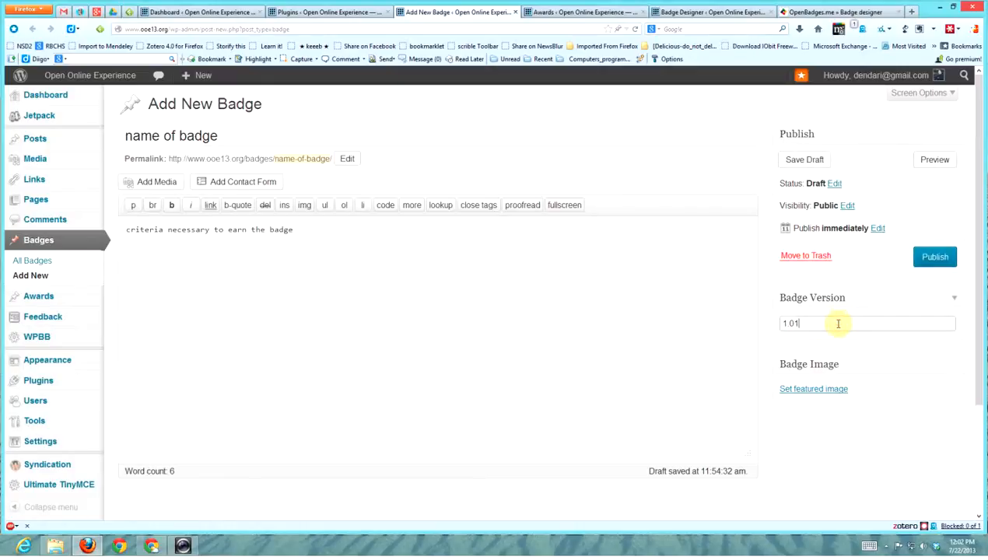
mouse_move(803, 318)
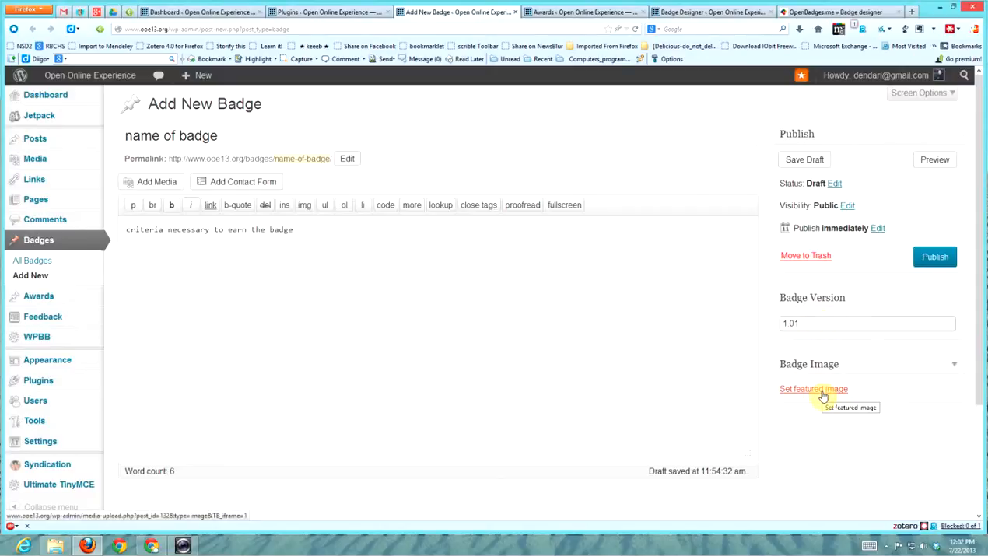
Set the green bicycle Test badge image from the Media Library as the featured image.
left_click(813, 390)
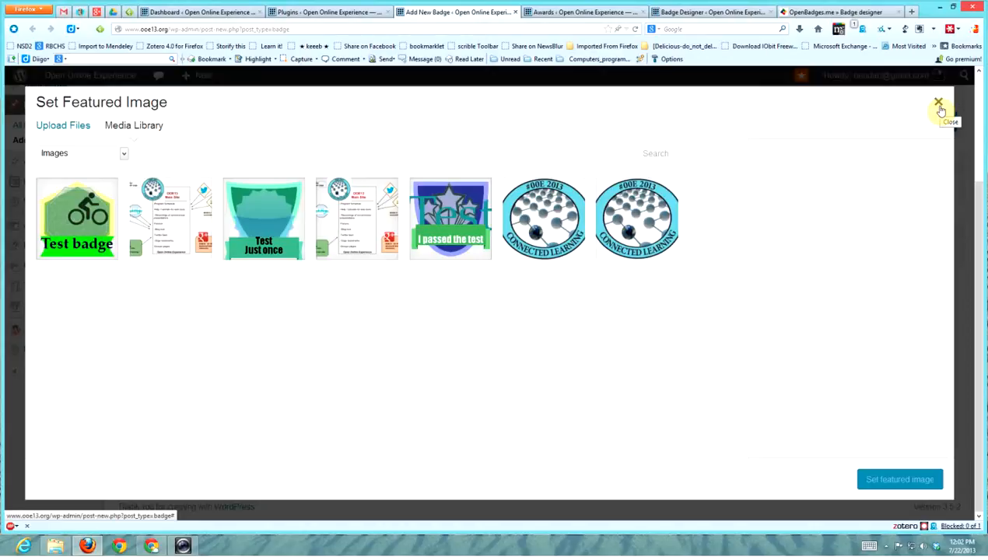
left_click(78, 218)
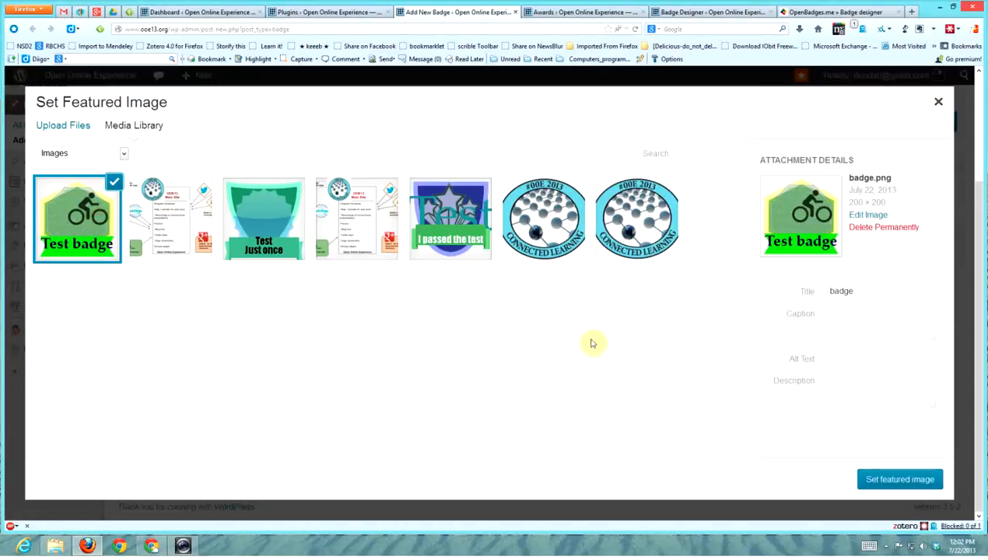
mouse_move(899, 480)
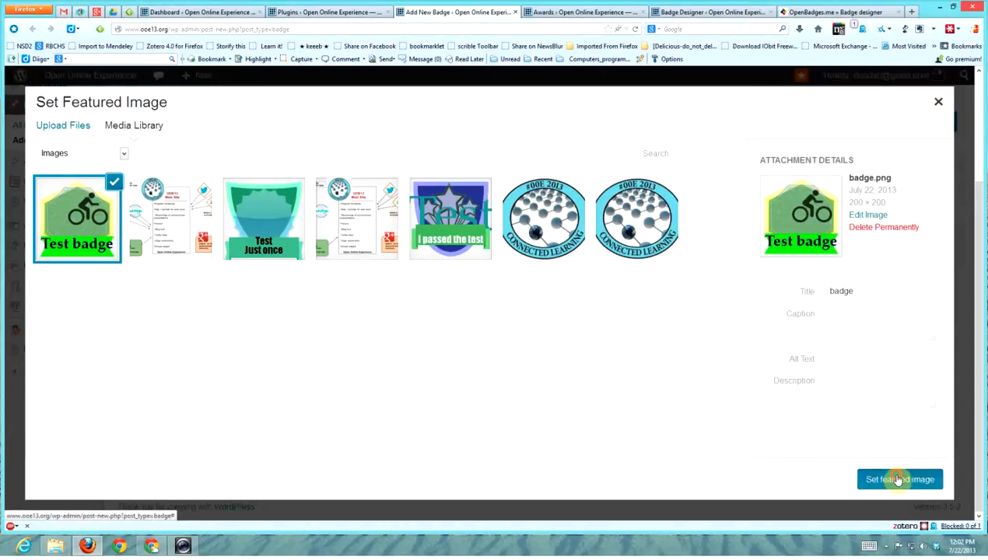
left_click(900, 479)
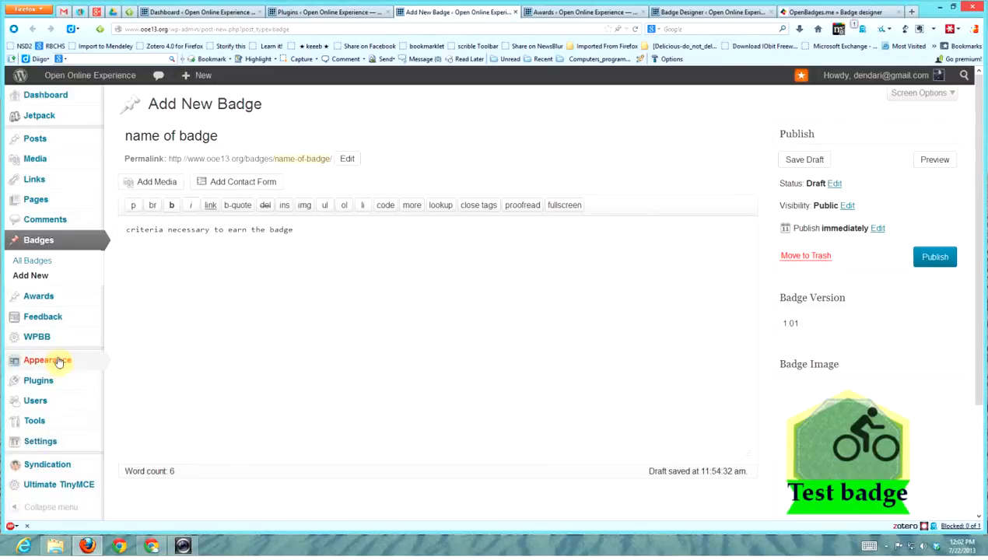
mouse_move(38, 296)
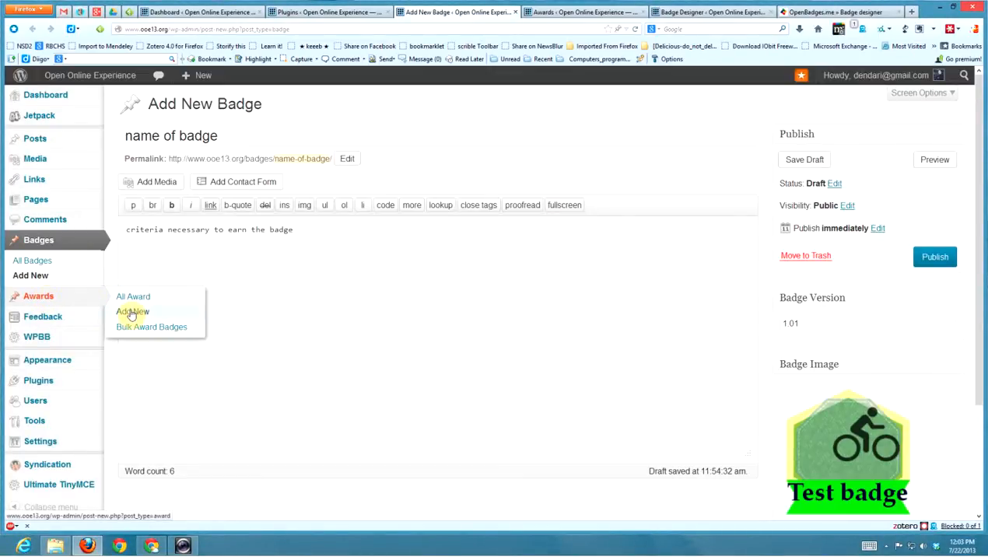
Review an existing 'Badge Awarded' entry from All Award, then start a new award.
left_click(133, 296)
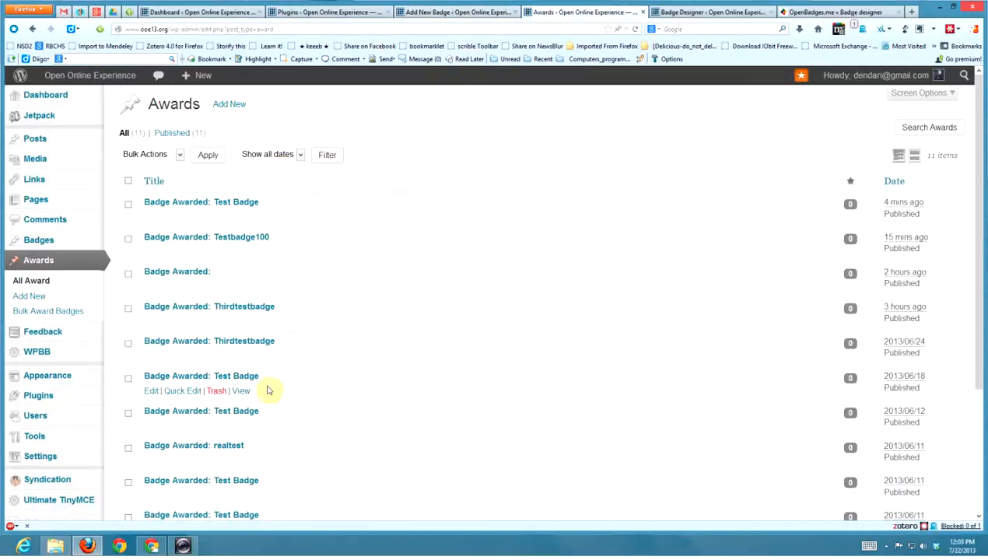
scroll("down", 3)
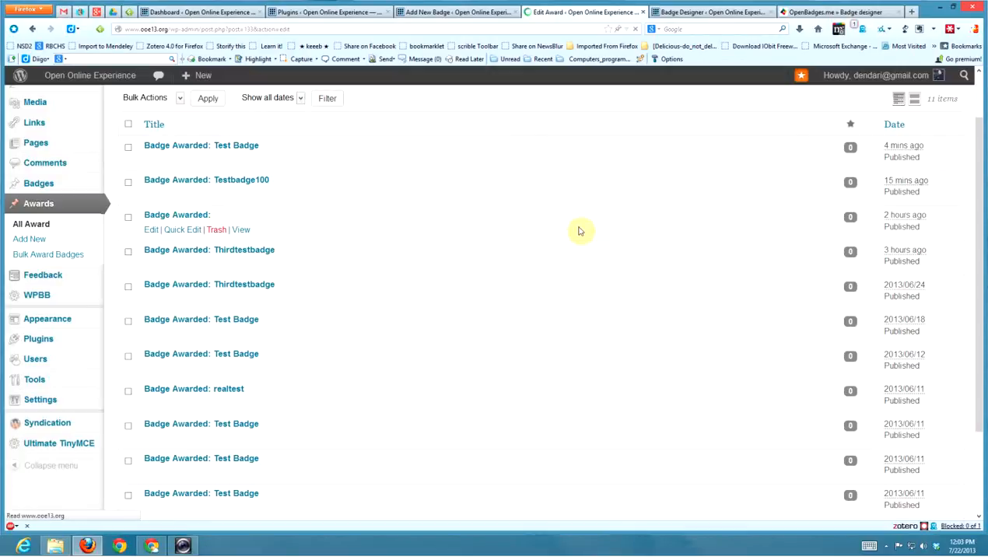
left_click(151, 231)
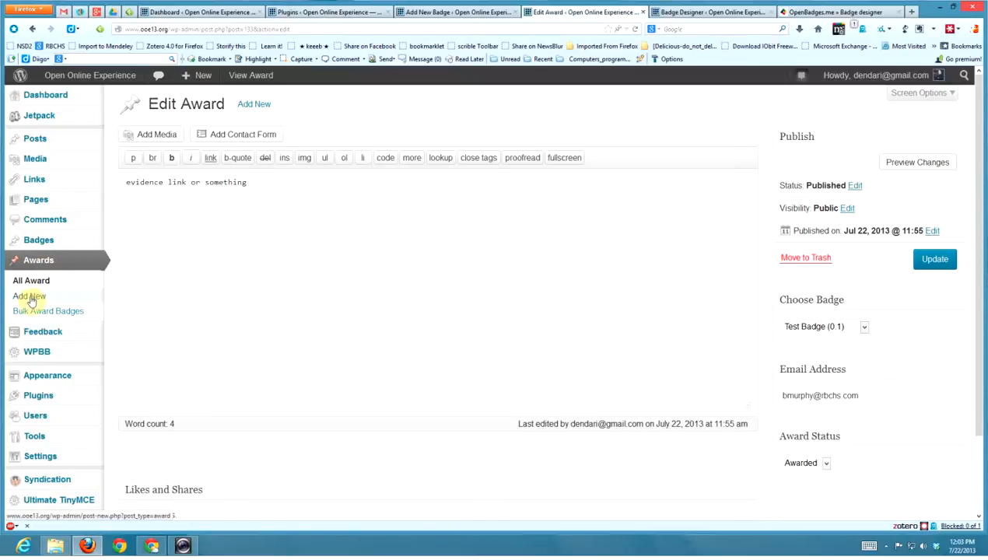
left_click(29, 296)
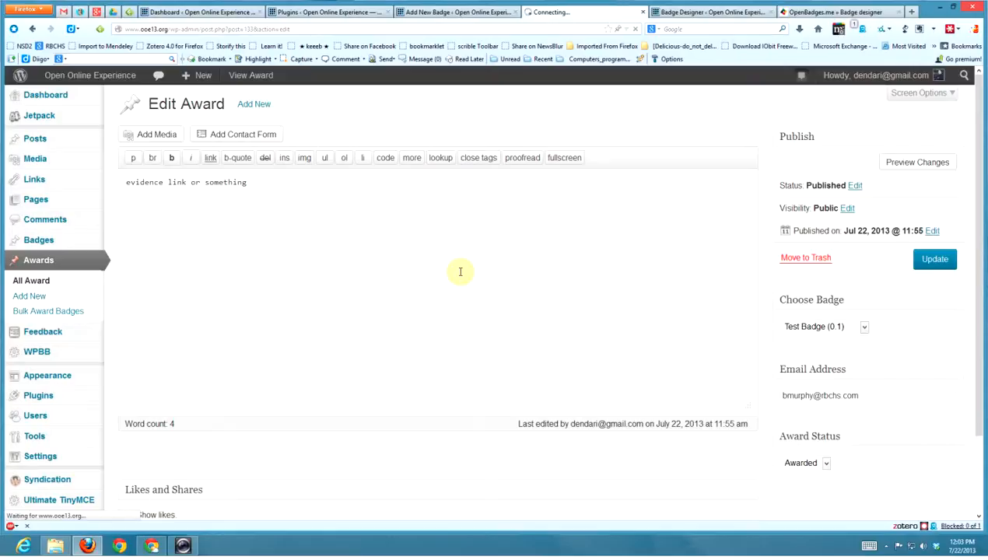
Write the award's evidence text about the award and its link in the body.
left_click(30, 296)
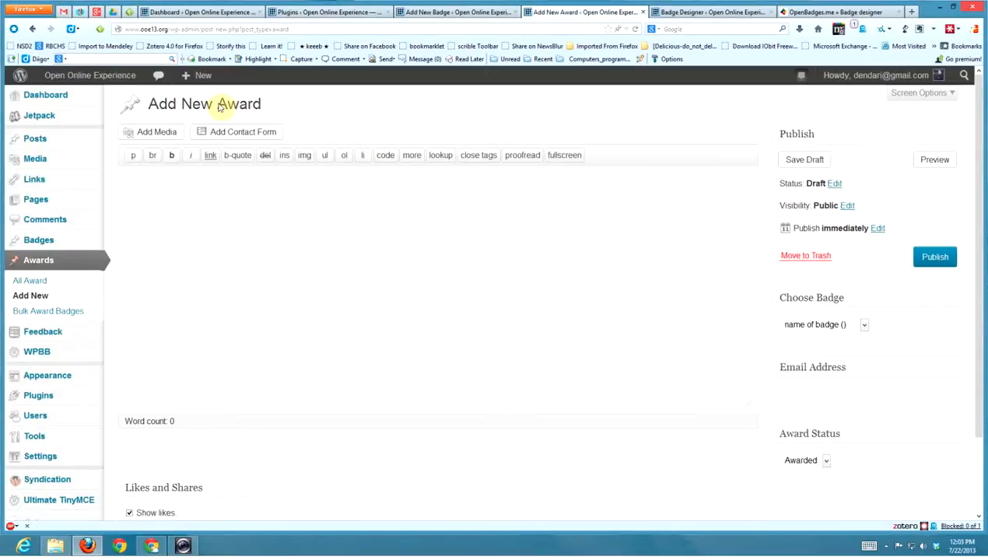
left_click(196, 190)
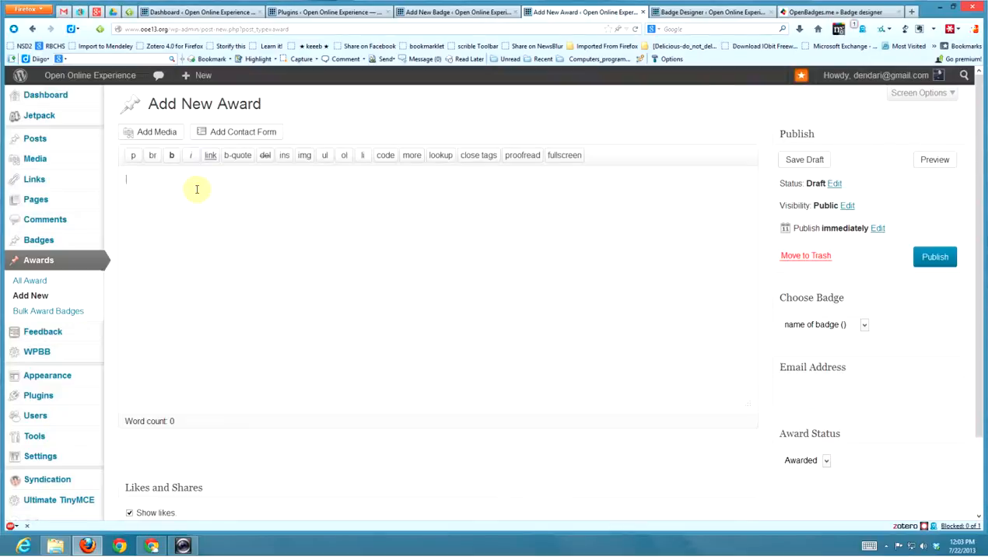
type("evidence for")
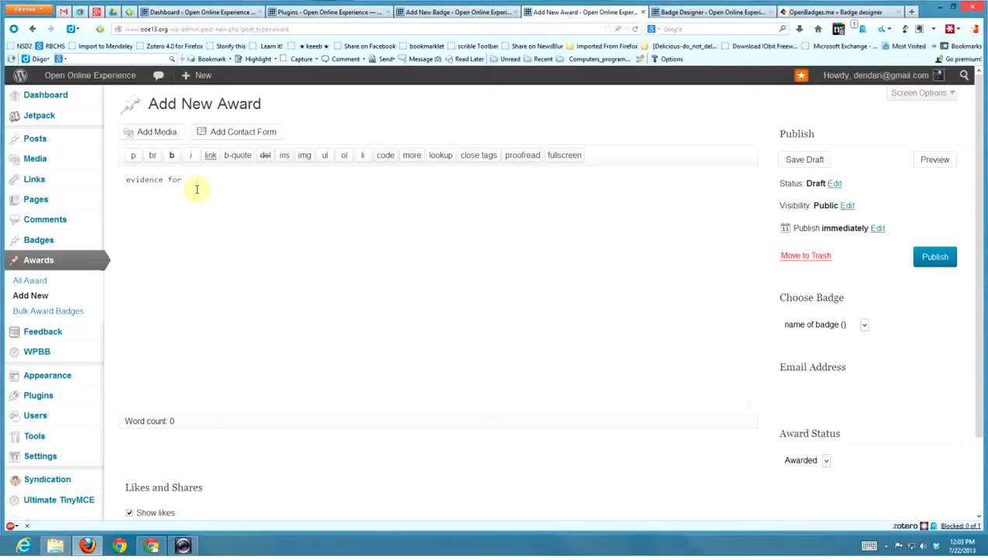
type("the award")
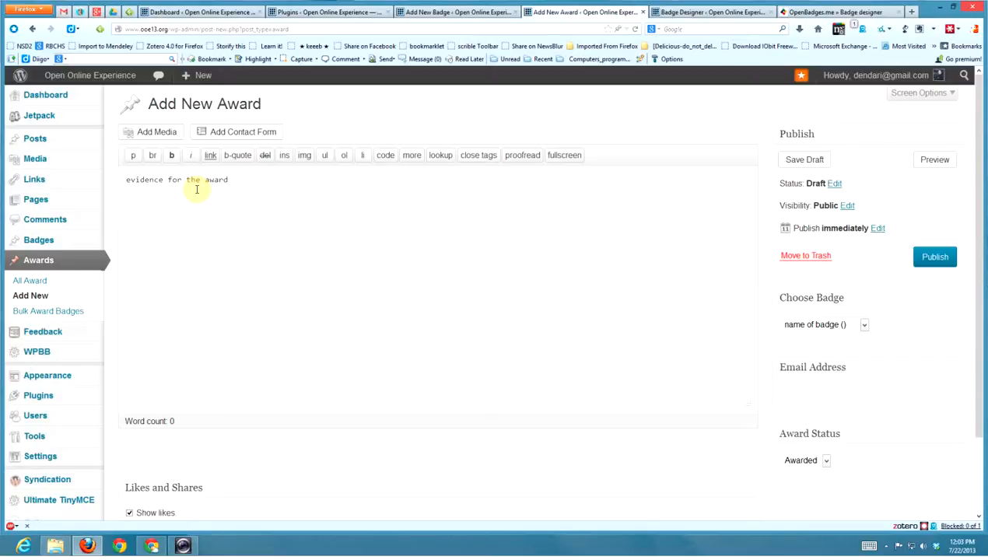
type("link")
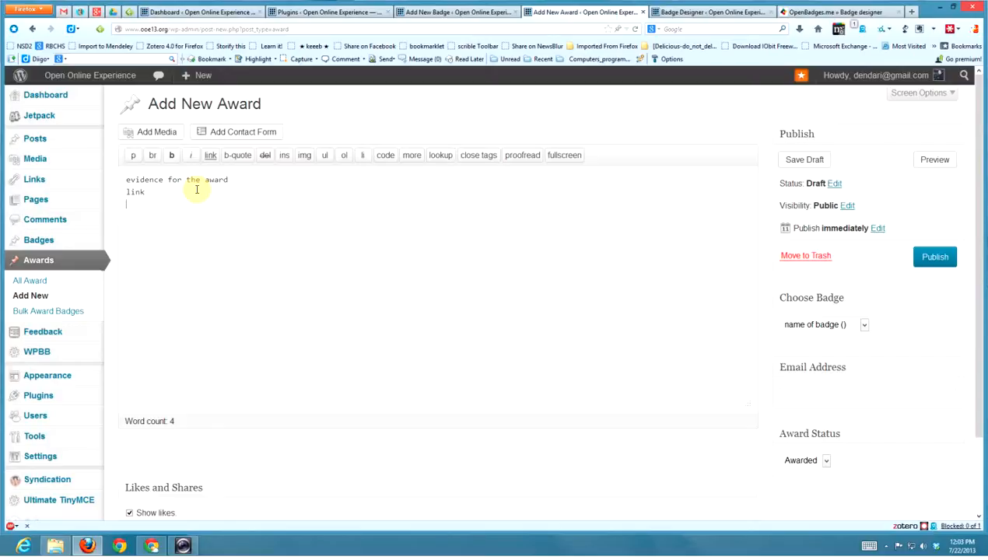
mouse_move(579, 240)
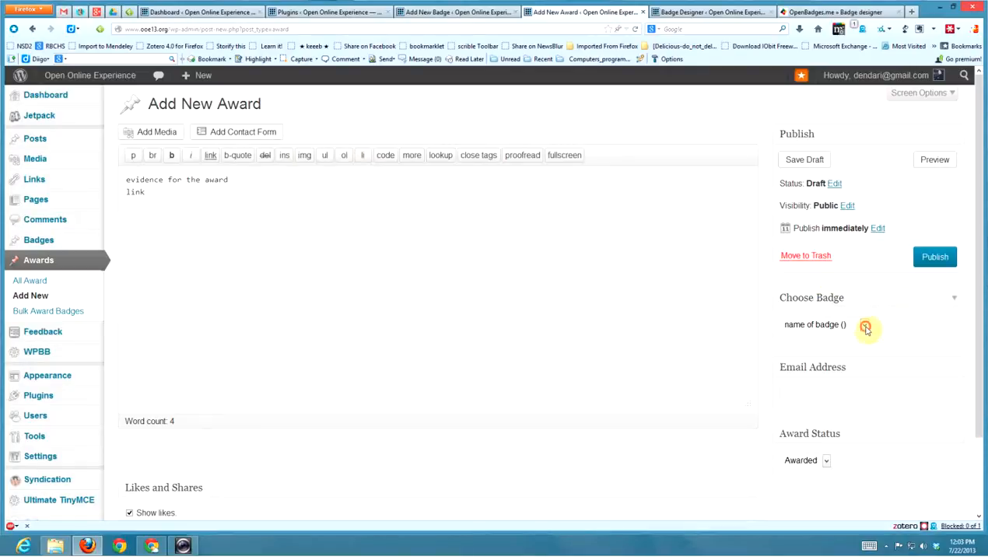
Choose Testbadge100 as the badge and fill the recipient email from the 'bmu' suggestion.
left_click(864, 326)
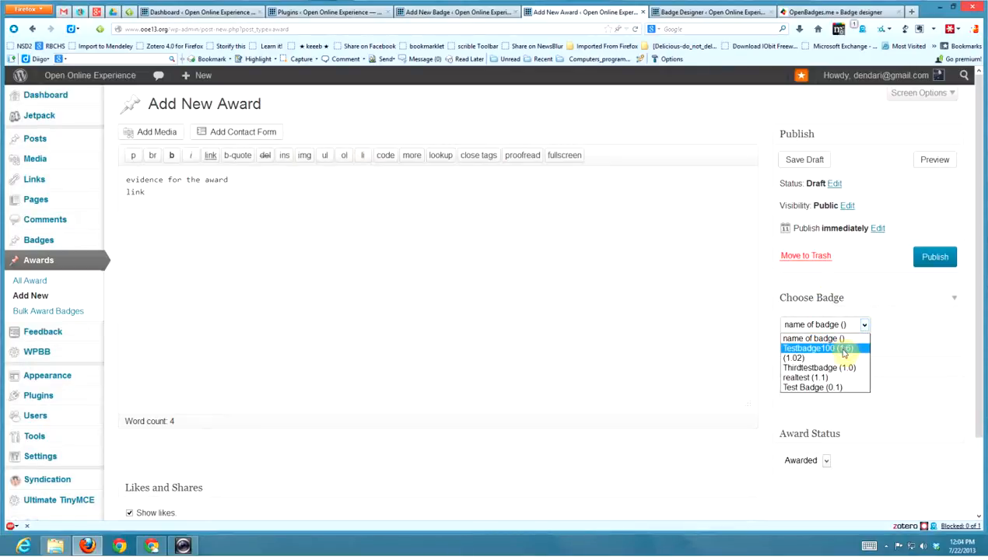
left_click(815, 348)
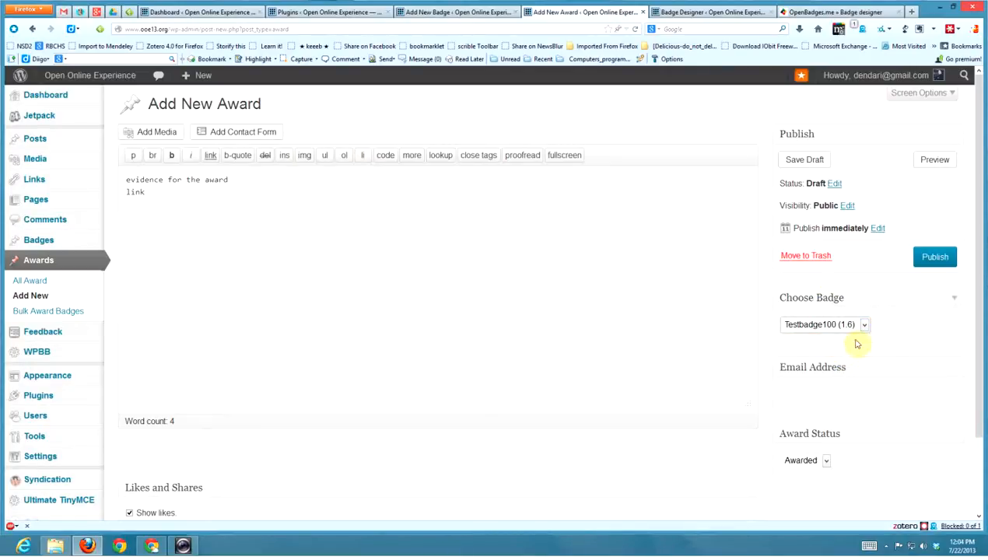
left_click(865, 393)
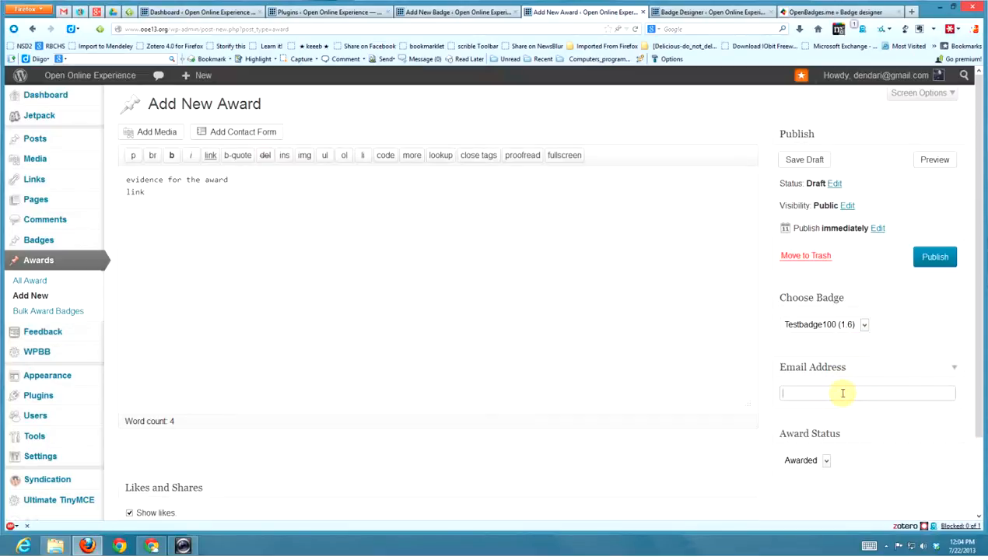
type("bmu")
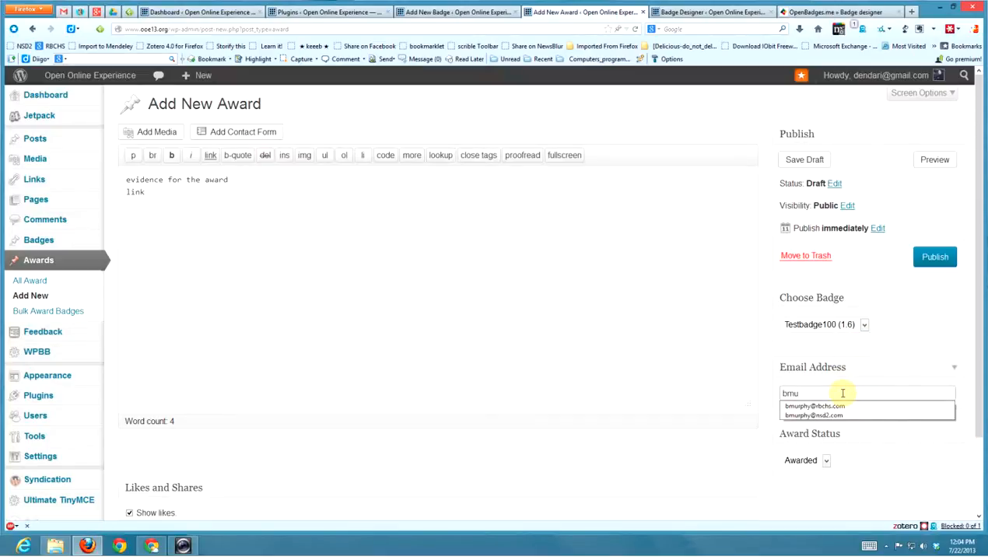
left_click(814, 406)
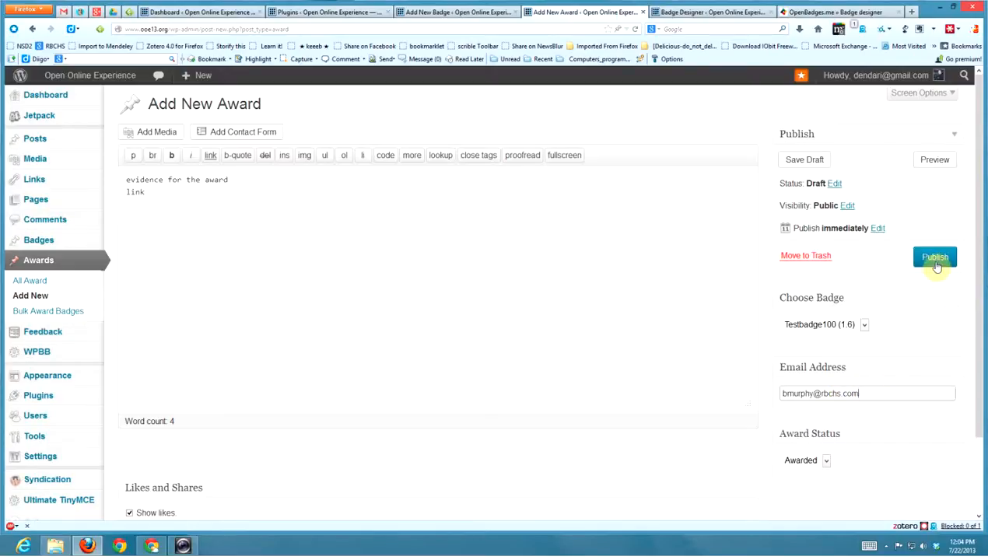
mouse_move(163, 537)
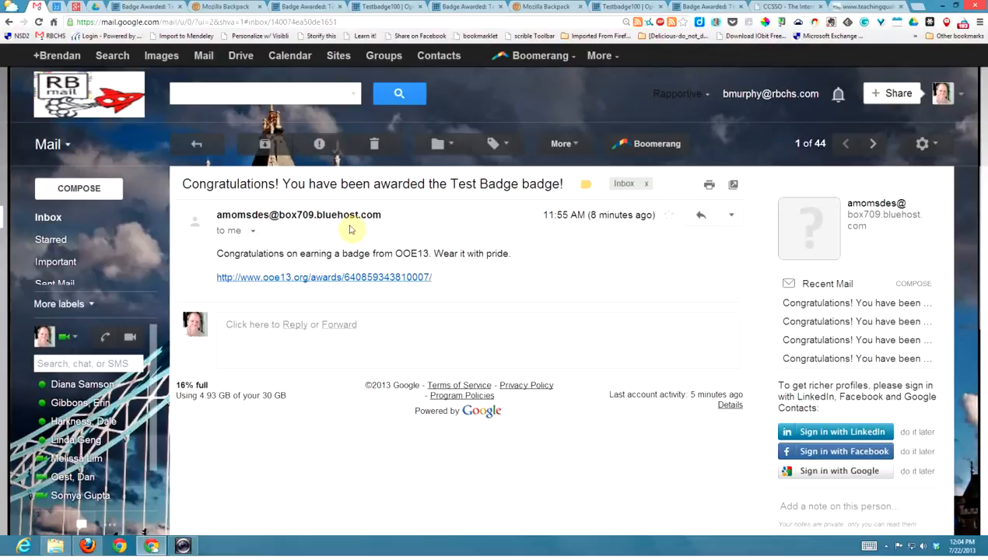
mouse_move(470, 225)
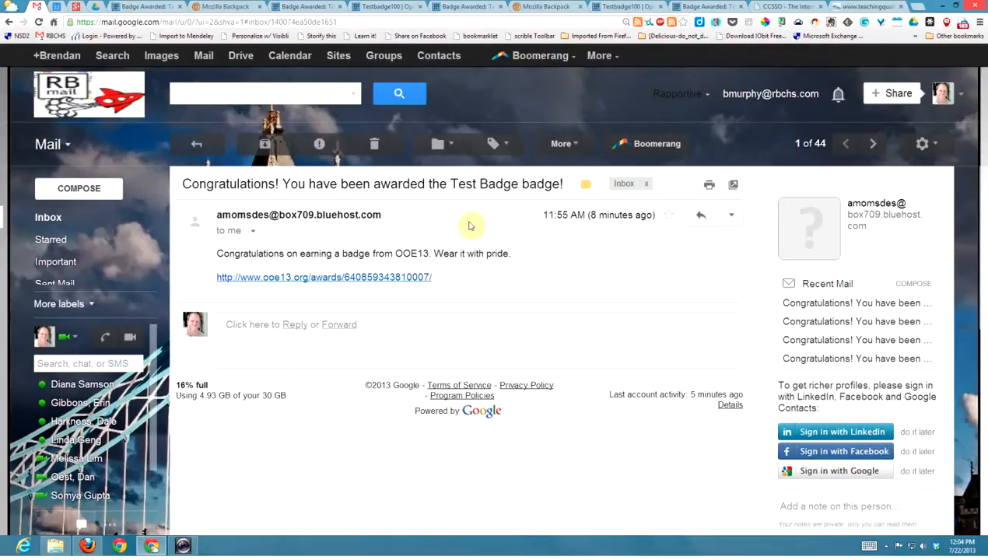
mouse_move(320, 277)
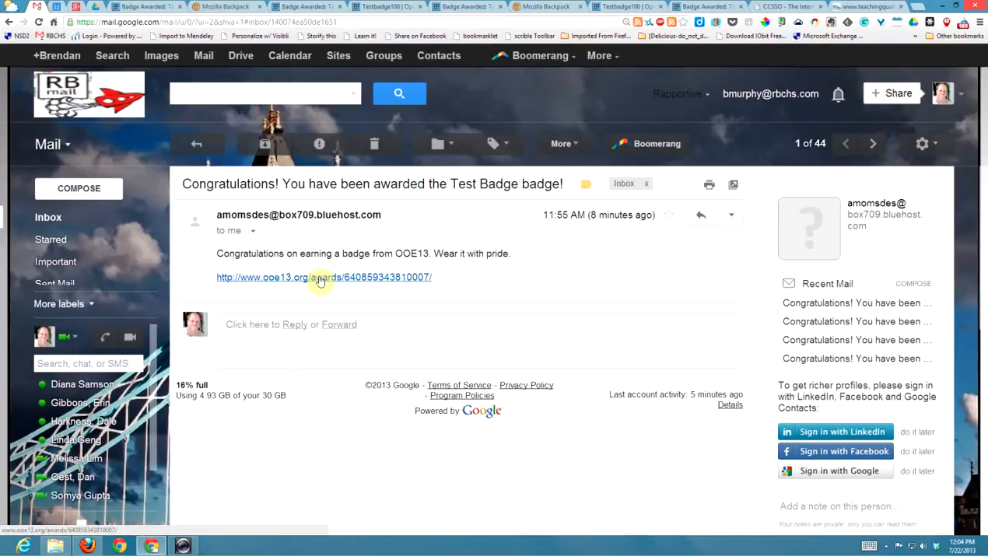
Follow the ooe13.org/awards link in the congratulations email.
left_click(321, 277)
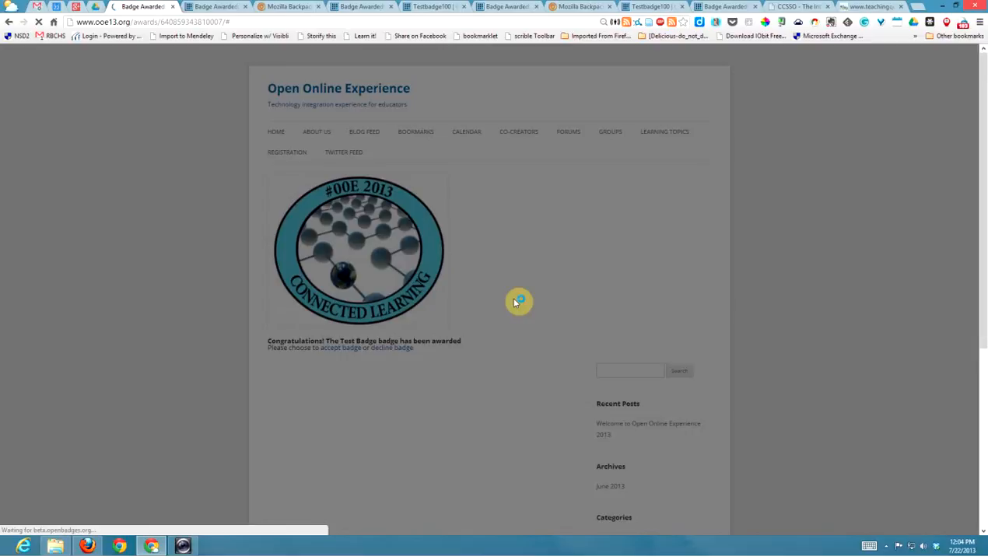
Accept the Testbadge100 award, send it to the Mozilla Backpack and dismiss the result message.
left_click(341, 348)
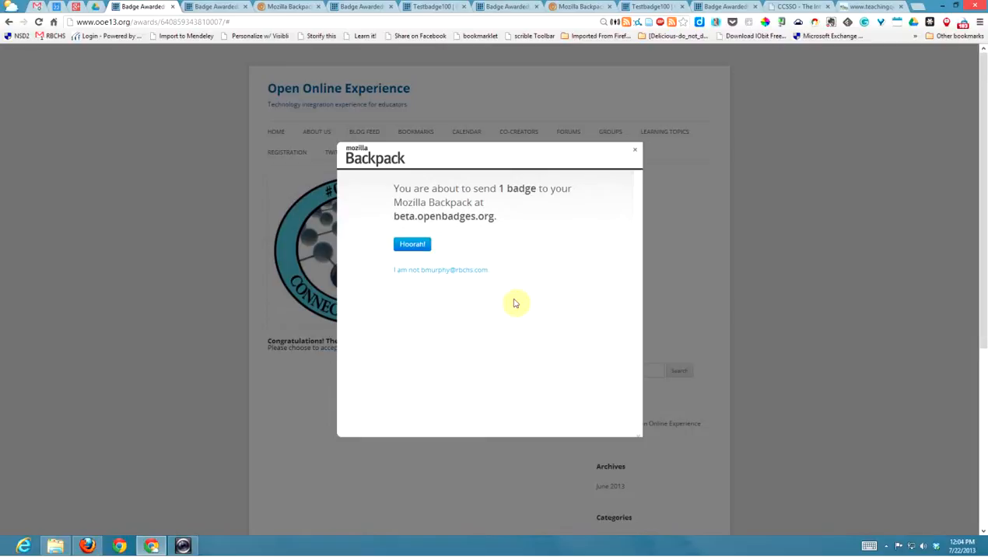
mouse_move(462, 280)
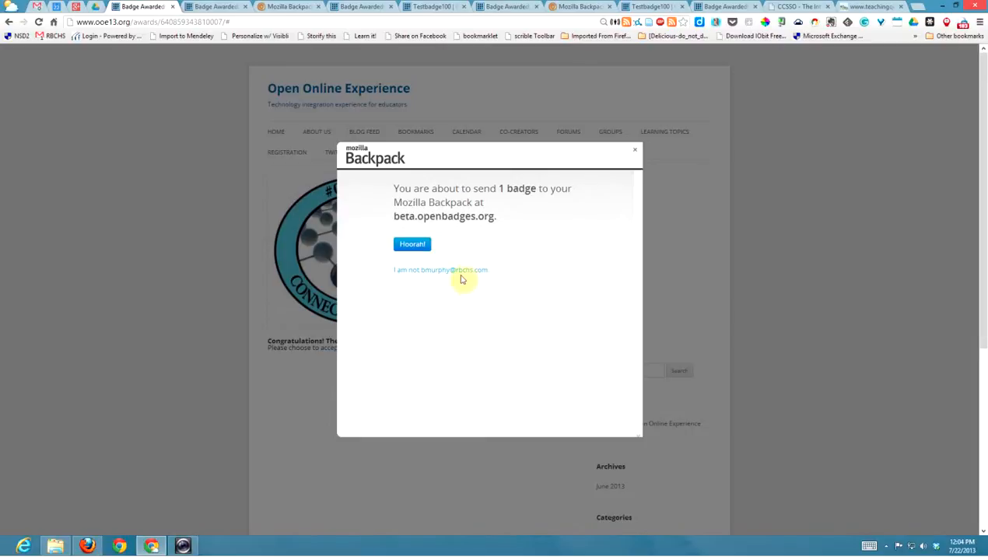
left_click(413, 243)
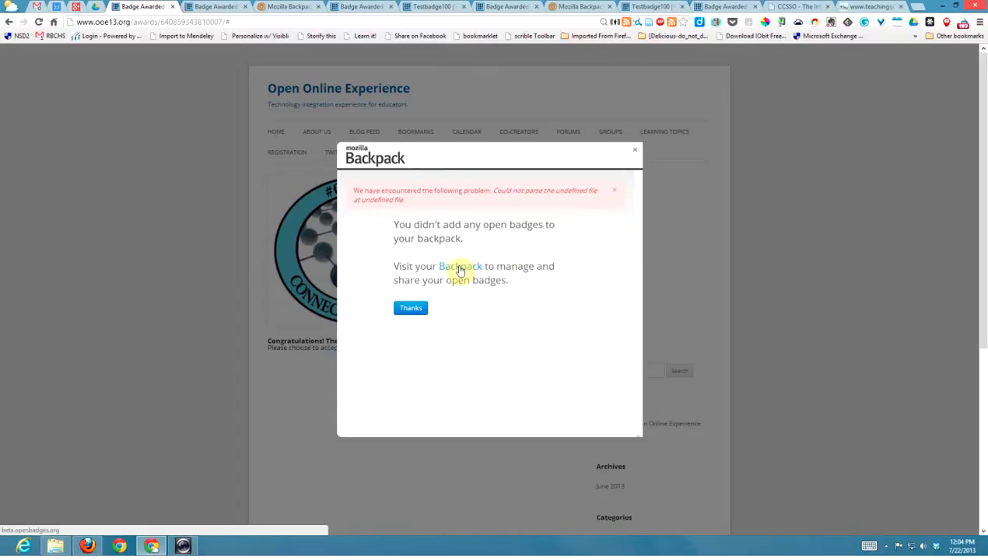
left_click(461, 264)
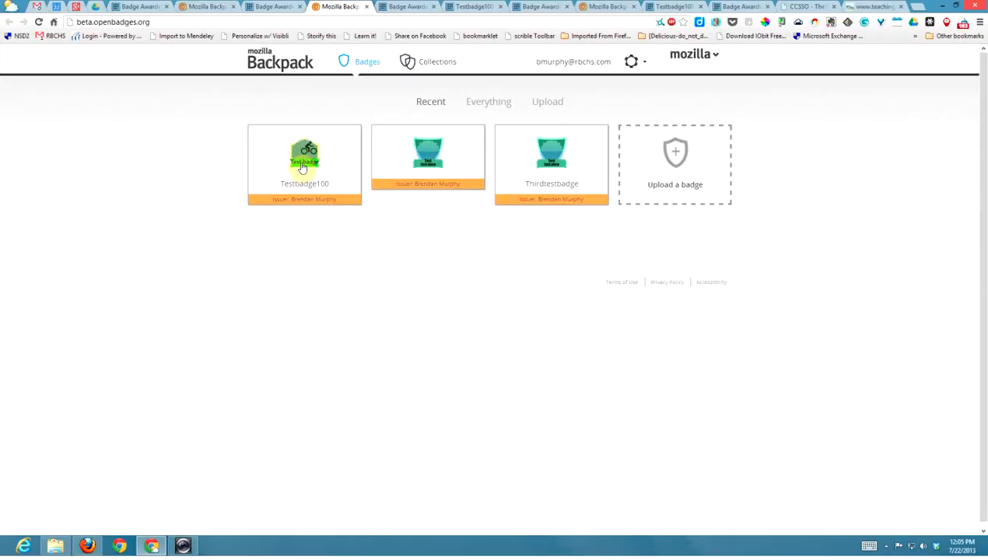
Show Testbadge100's details: issuer Open Online Experience, criteria, evidence and issue date 2013-07-22.
left_click(304, 159)
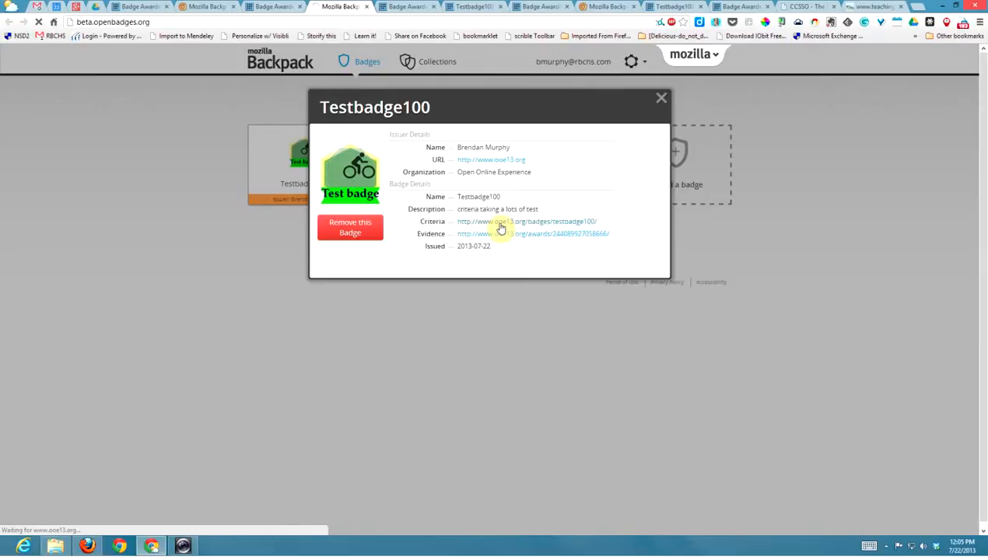
mouse_move(557, 240)
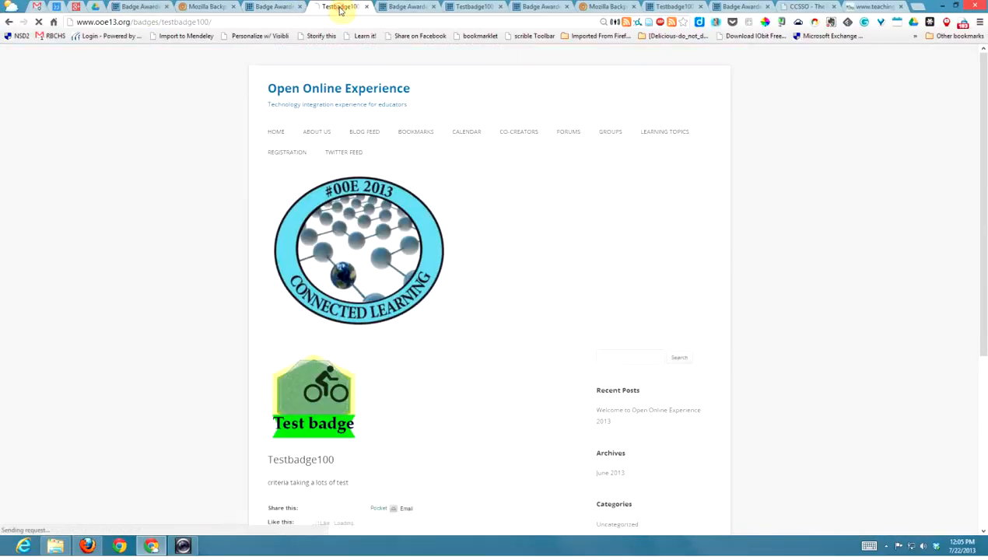
Review the Testbadge100 badge page with its green cyclist image and criteria text.
scroll("down", 3)
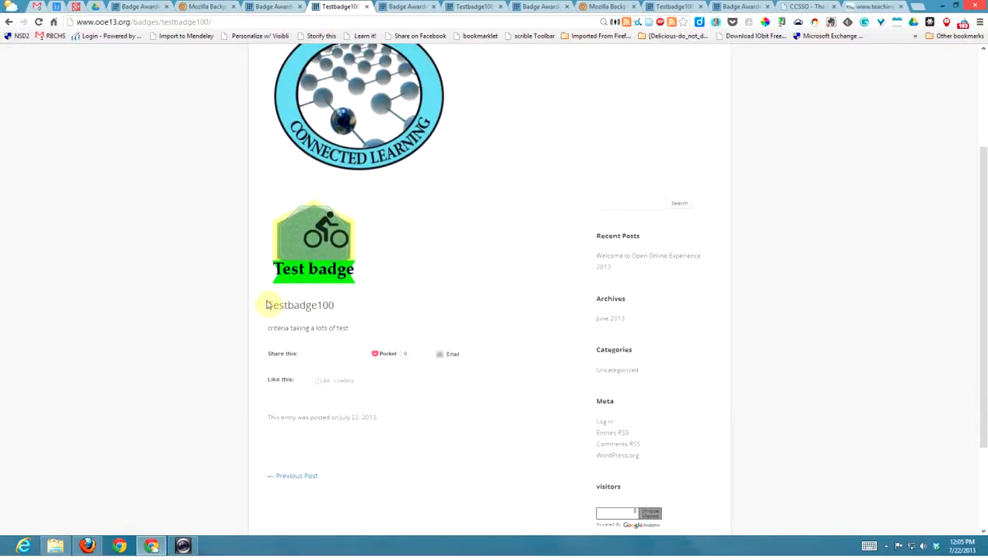
double_click(341, 327)
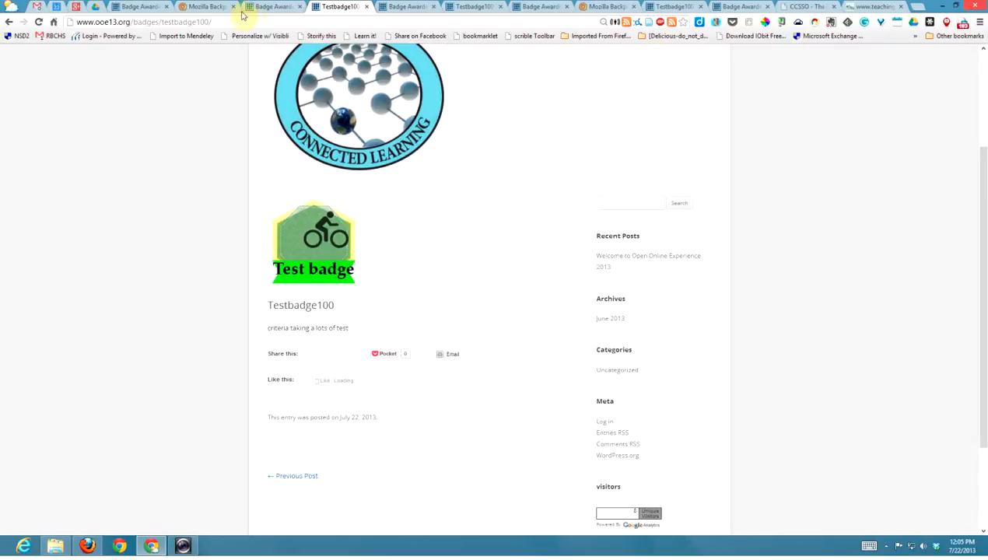
Return to the Backpack's Recent badges grid holding Testbadge100 and two other badges.
left_click(206, 6)
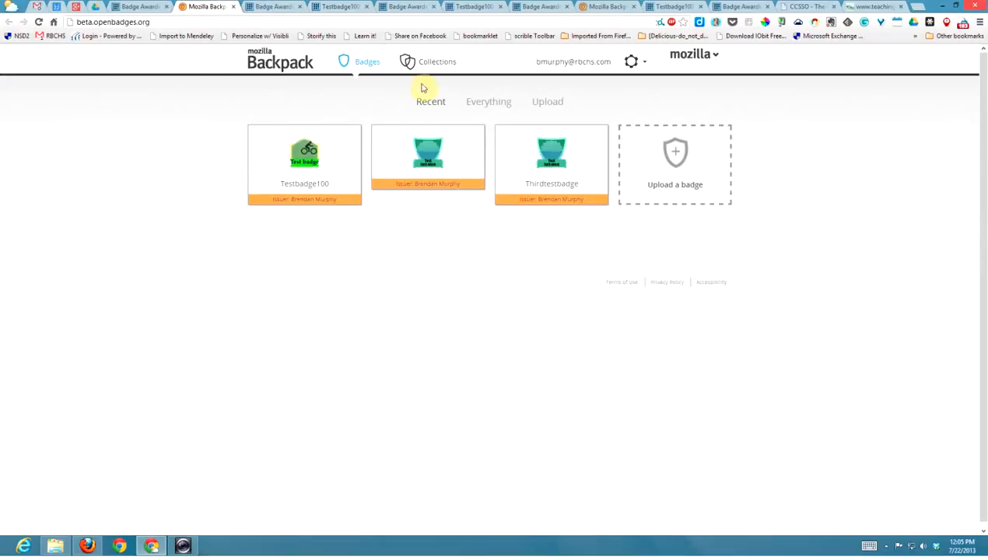
mouse_move(464, 149)
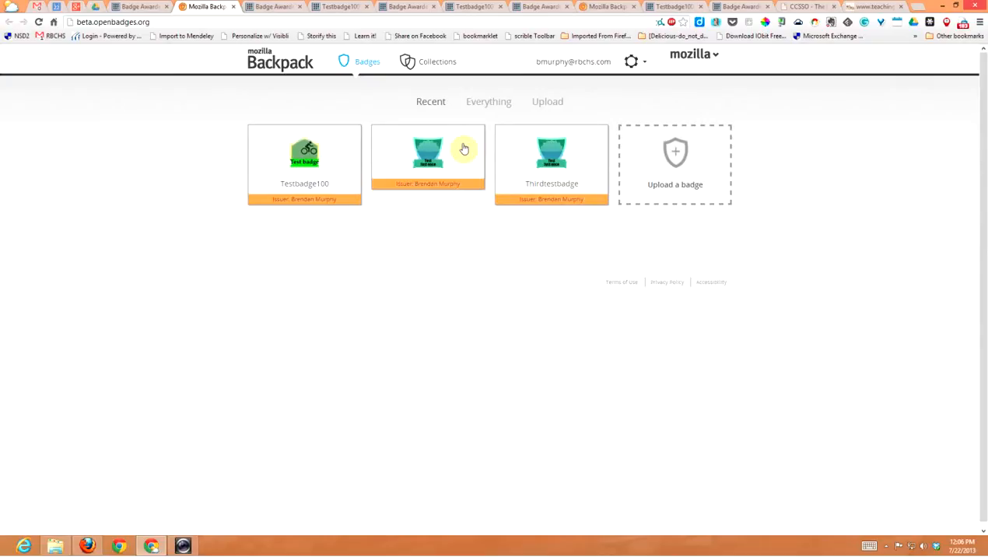
mouse_move(402, 204)
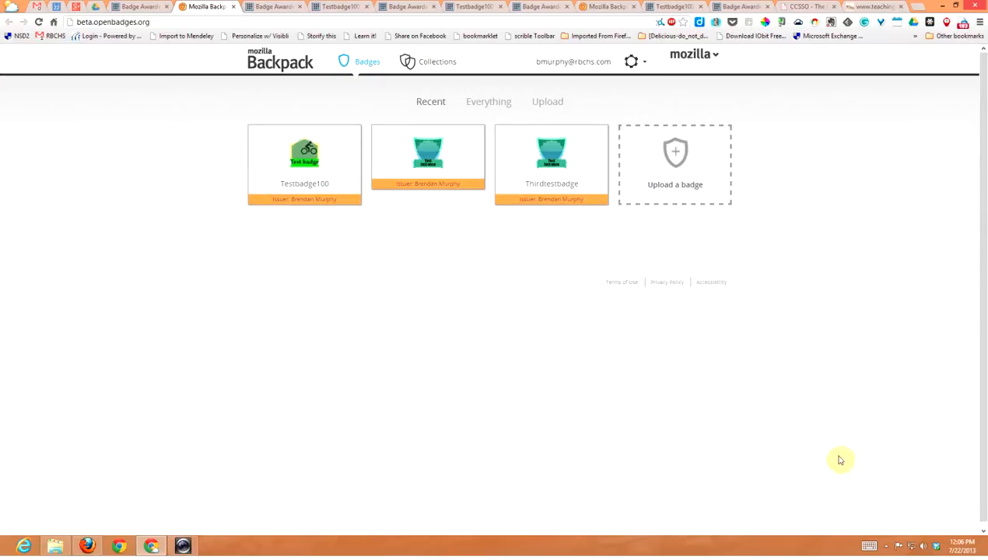
Reveal BB FlashBack Express in the system tray and bring up its recording options menu.
left_click(887, 543)
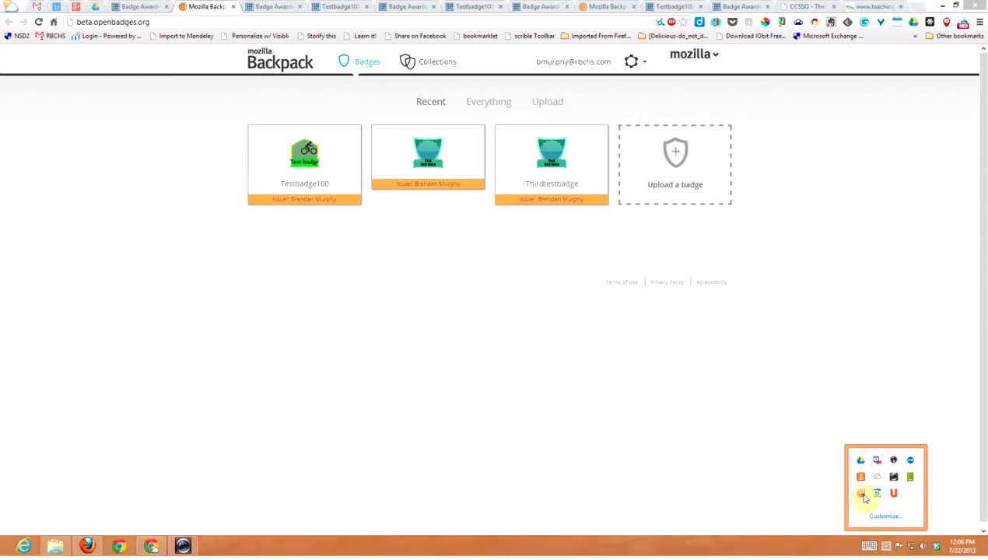
right_click(861, 496)
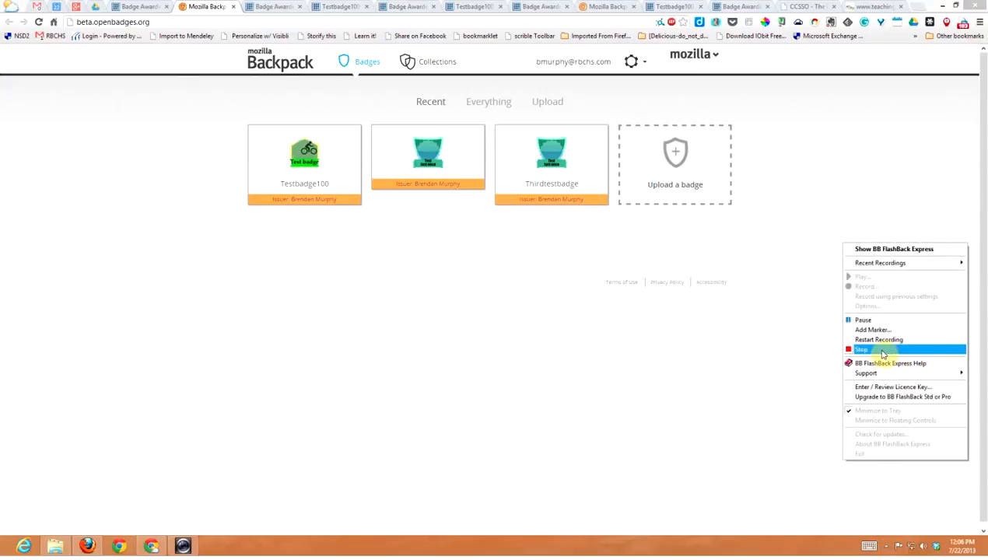